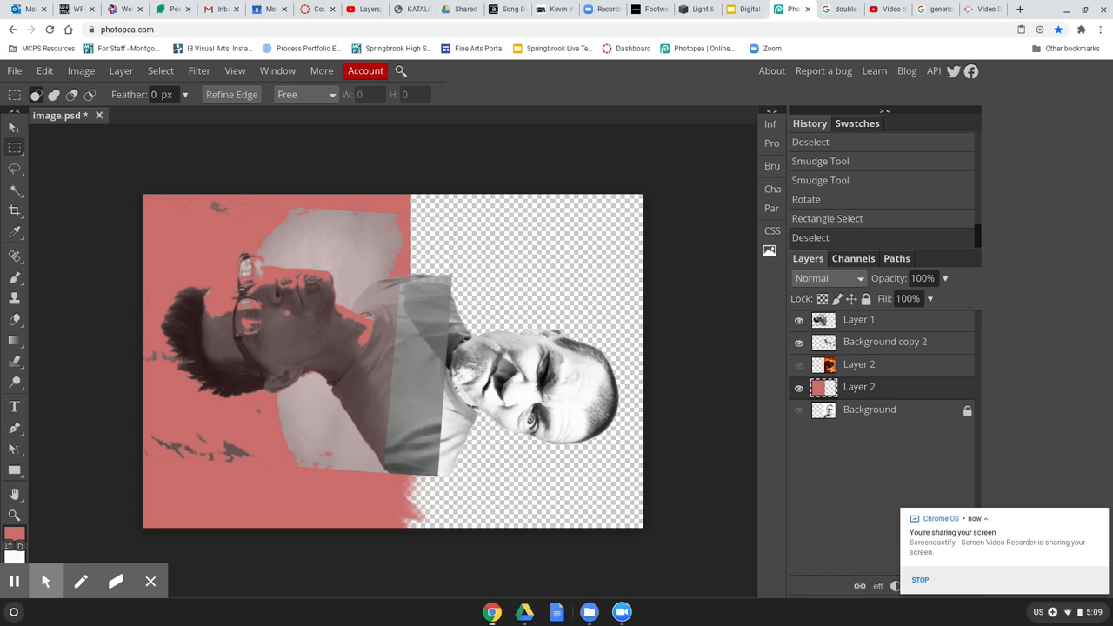
mouse_move(733, 407)
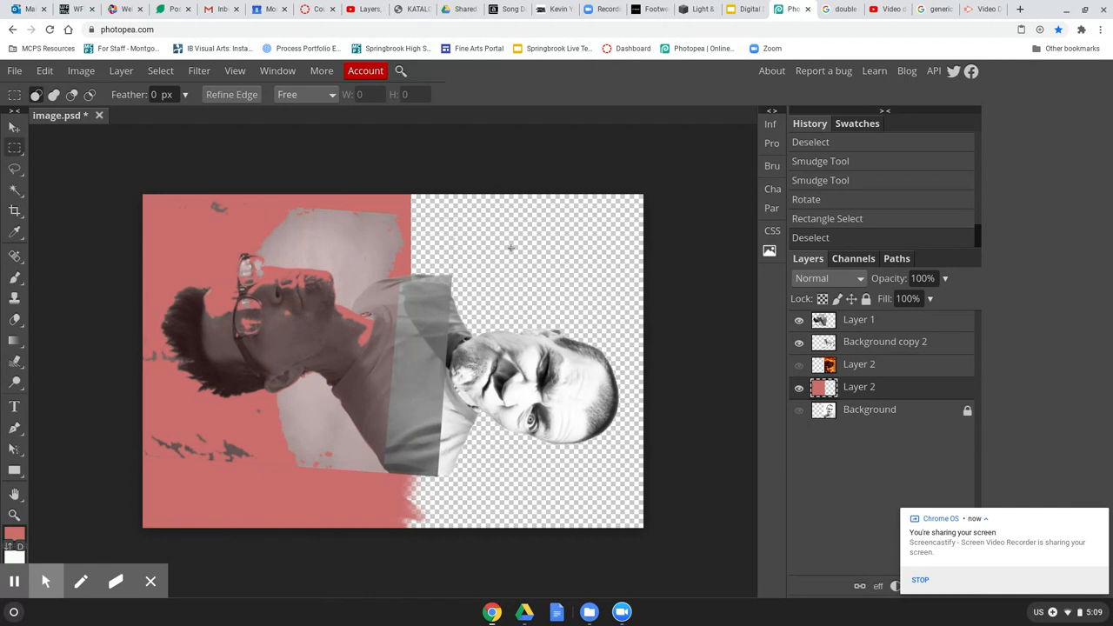
mouse_move(480, 229)
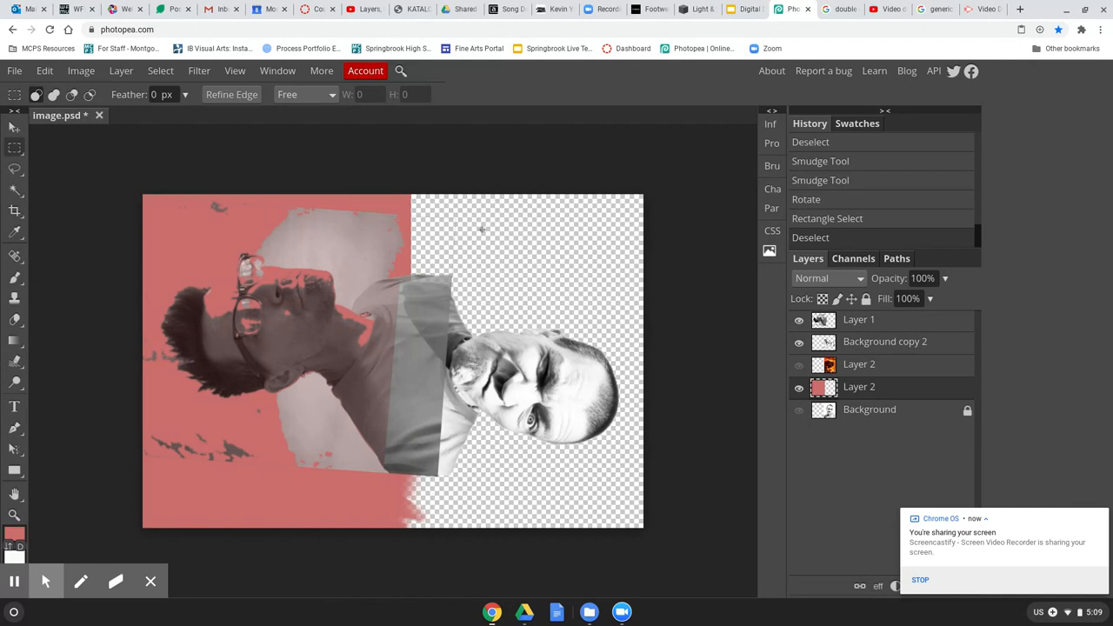
mouse_move(475, 251)
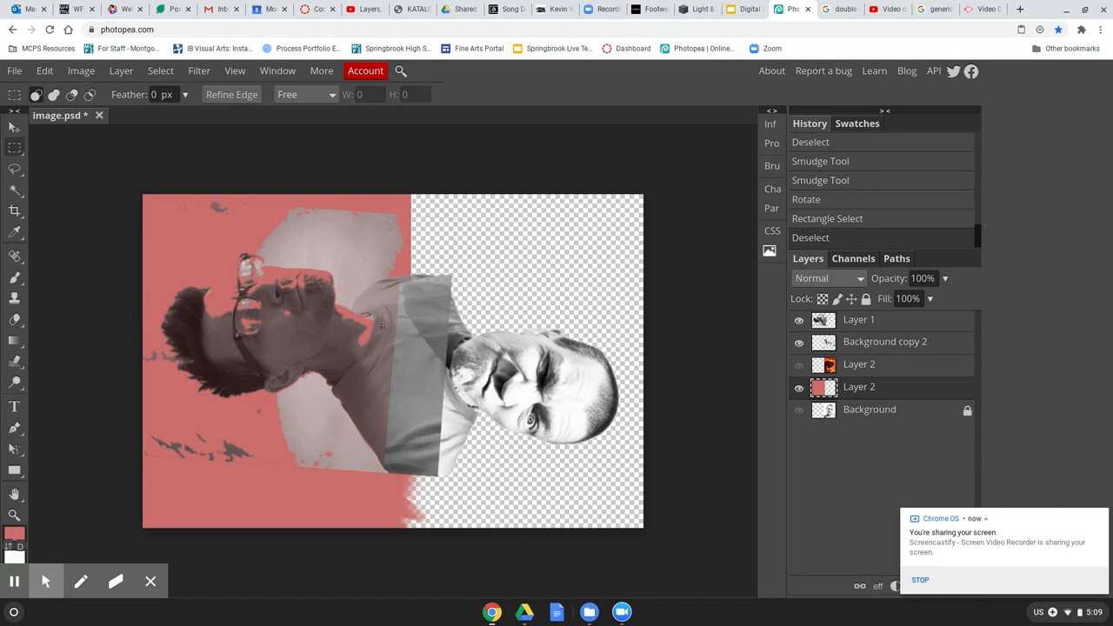
mouse_move(439, 219)
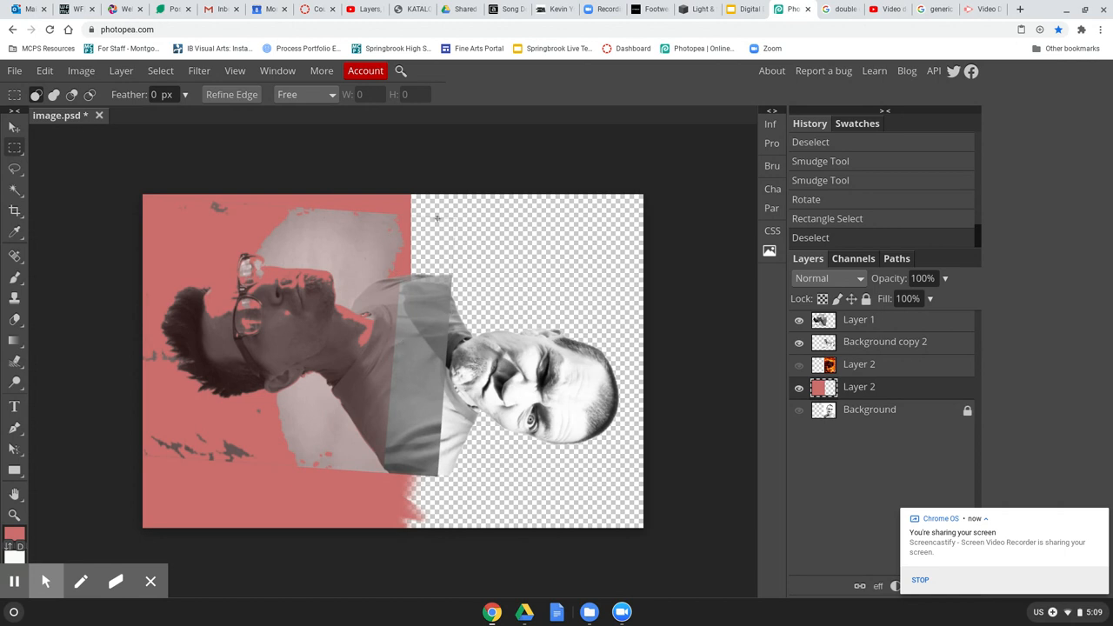
mouse_move(483, 227)
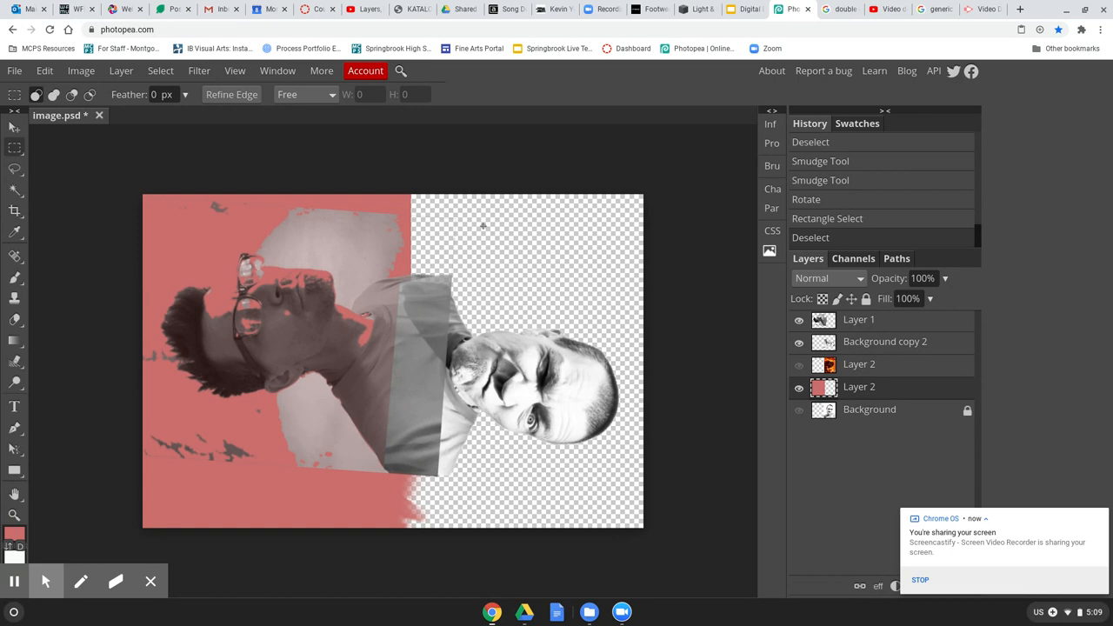
mouse_move(302, 317)
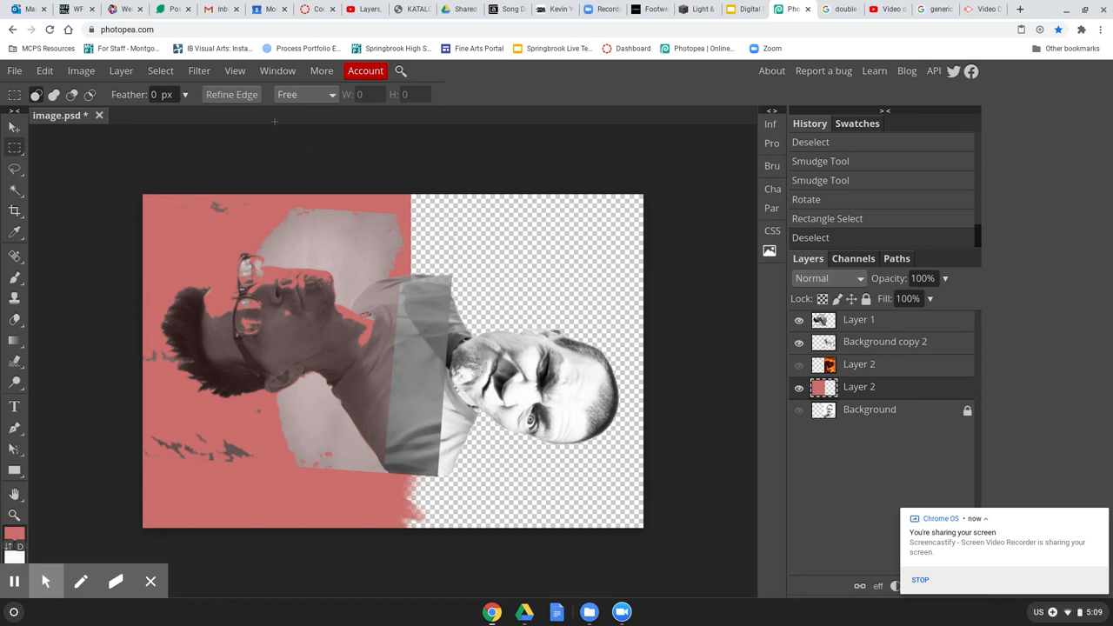
mouse_move(198, 69)
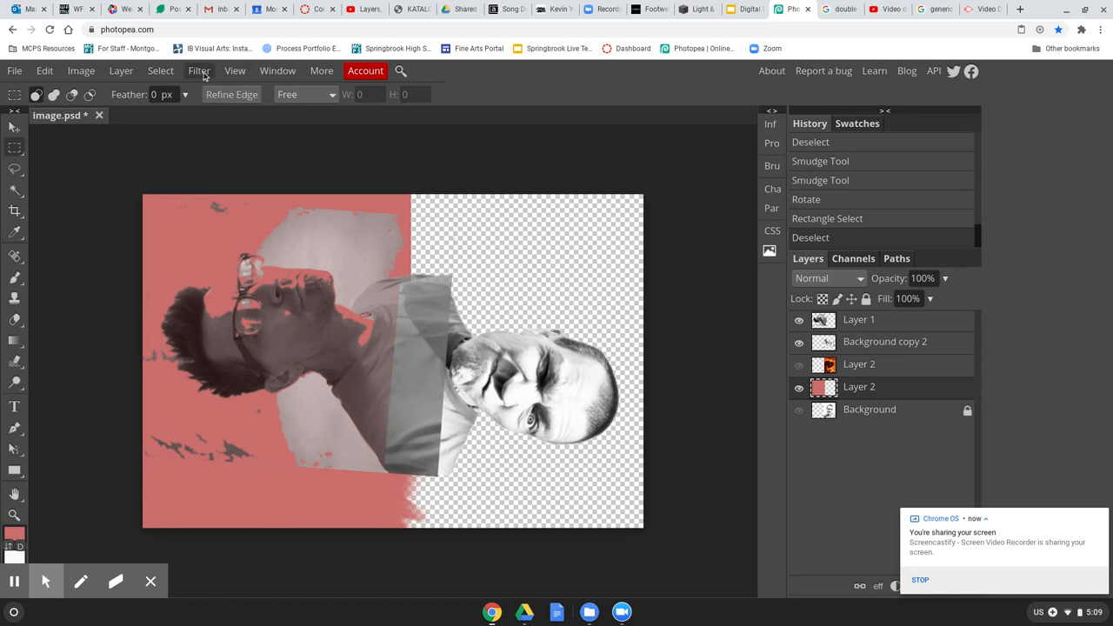
mouse_move(306, 257)
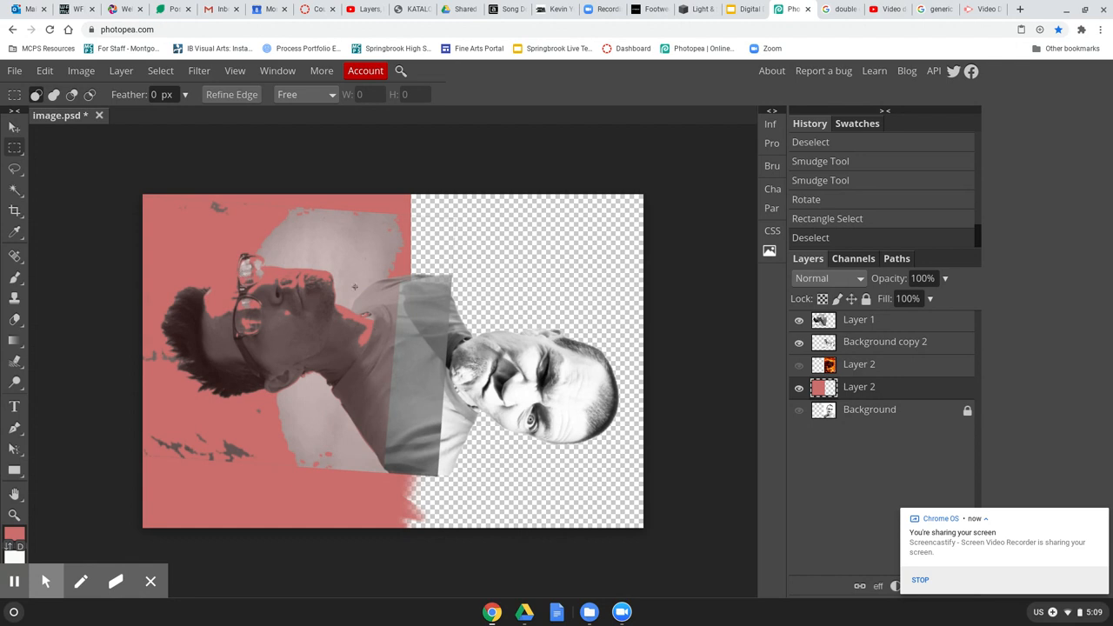
mouse_move(379, 445)
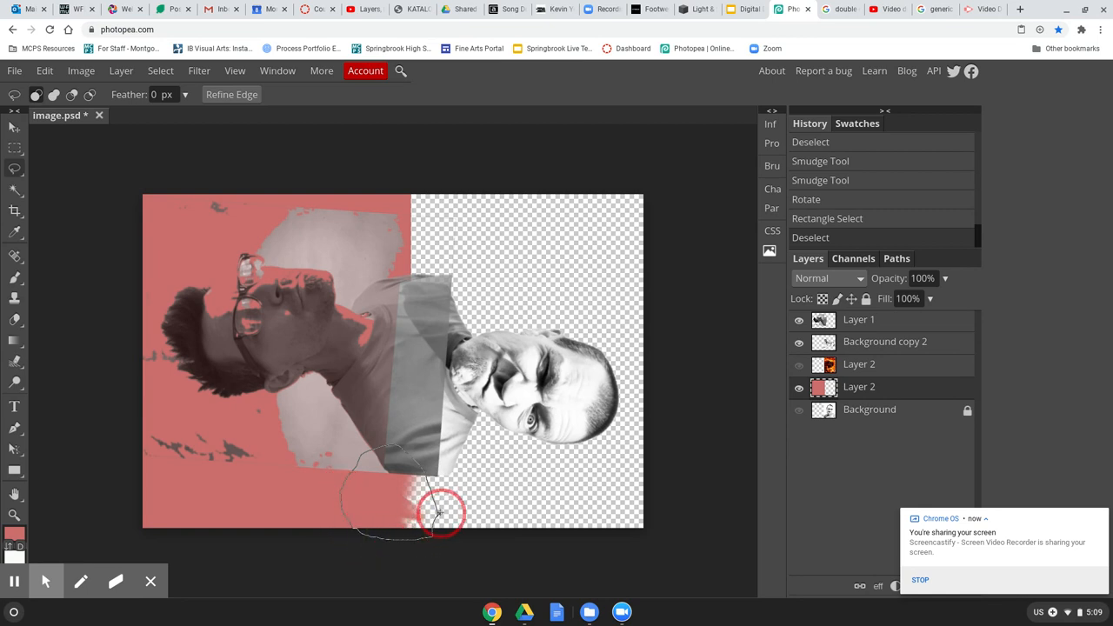
Step: Lasso a freehand patch where the pink area meets the grey shirt, then start redrawing it
drag(444, 513, 400, 473)
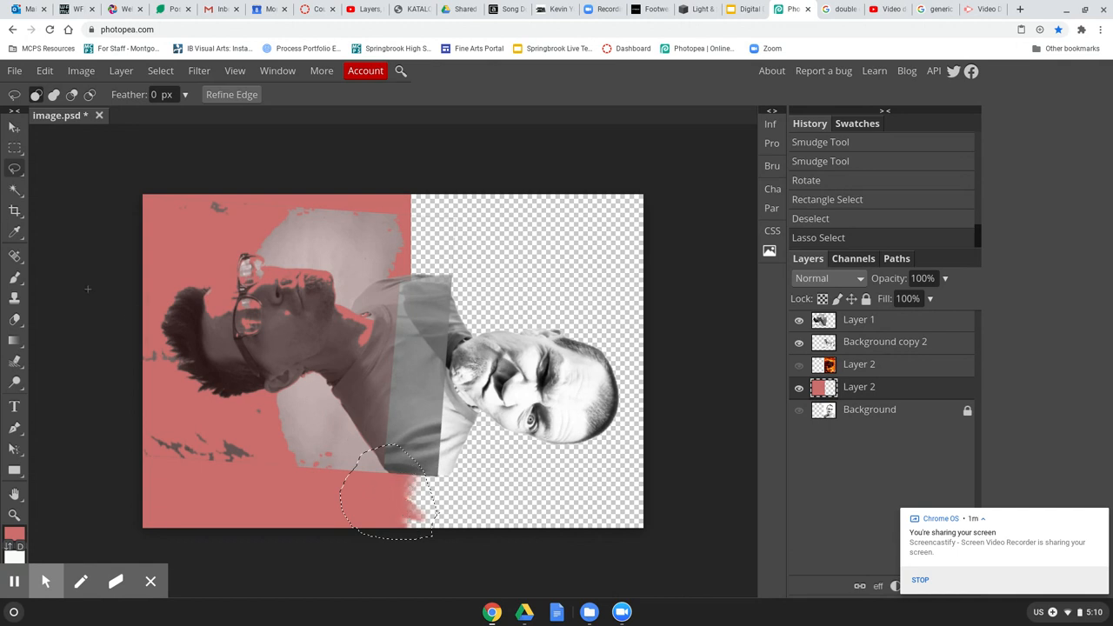
click(54, 94)
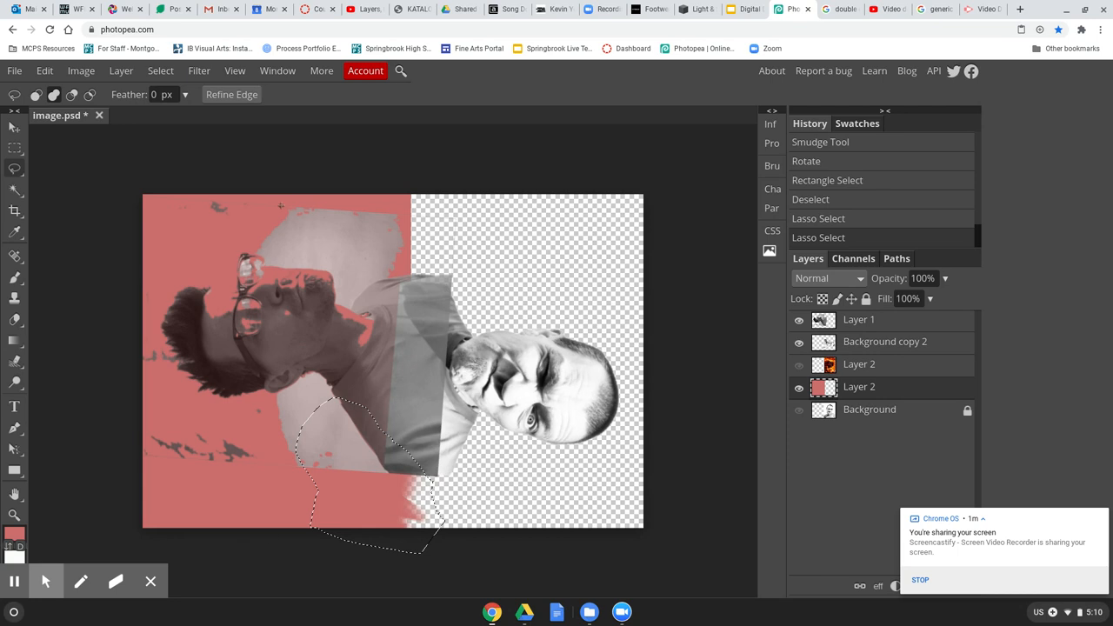
mouse_move(914, 403)
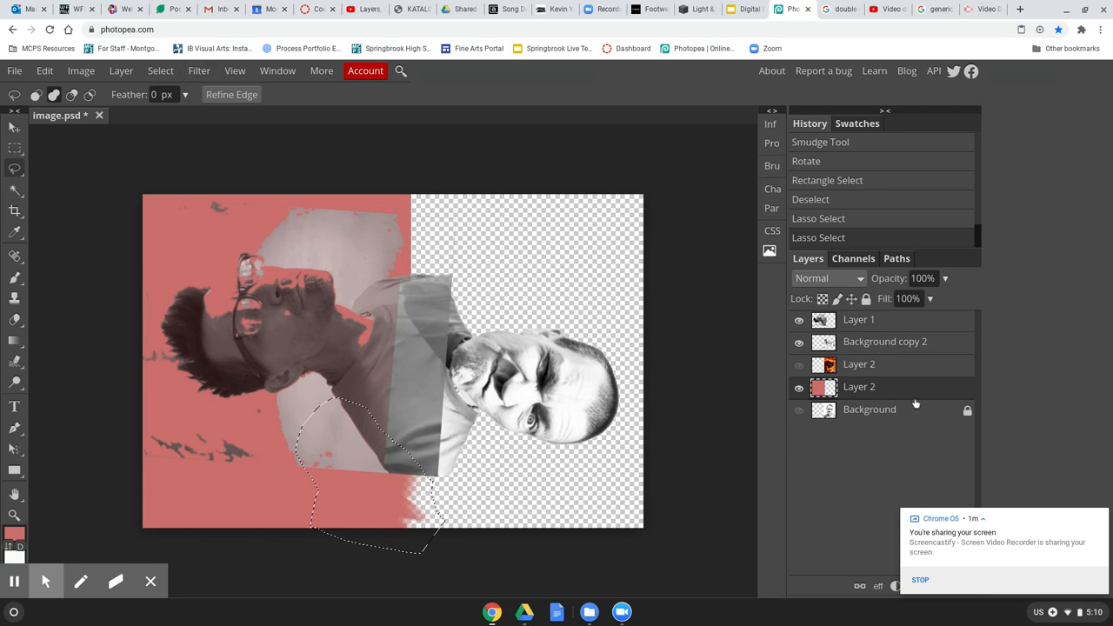
mouse_move(893, 386)
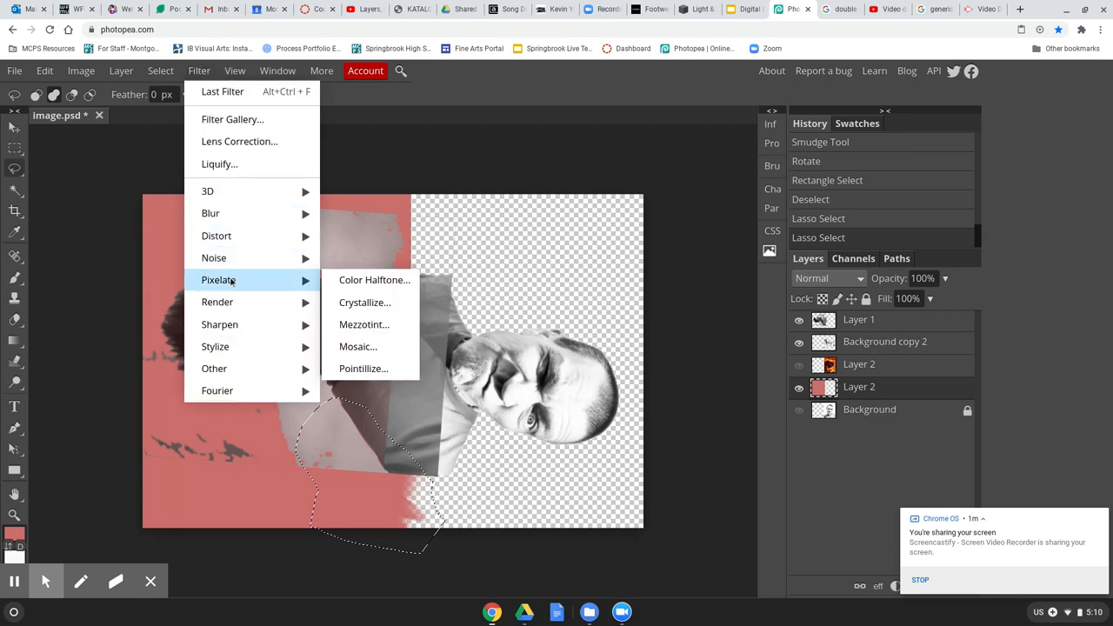
Step: Apply Pointillize to the patch, trying large and tiny dots before settling on a medium cell size
click(362, 369)
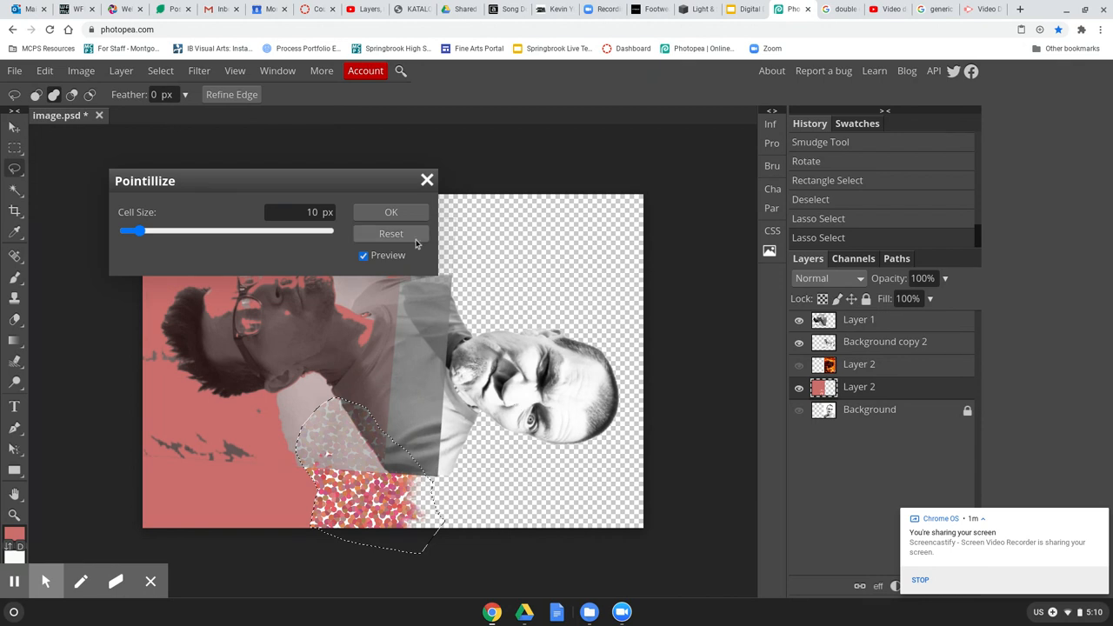
drag(130, 230, 185, 229)
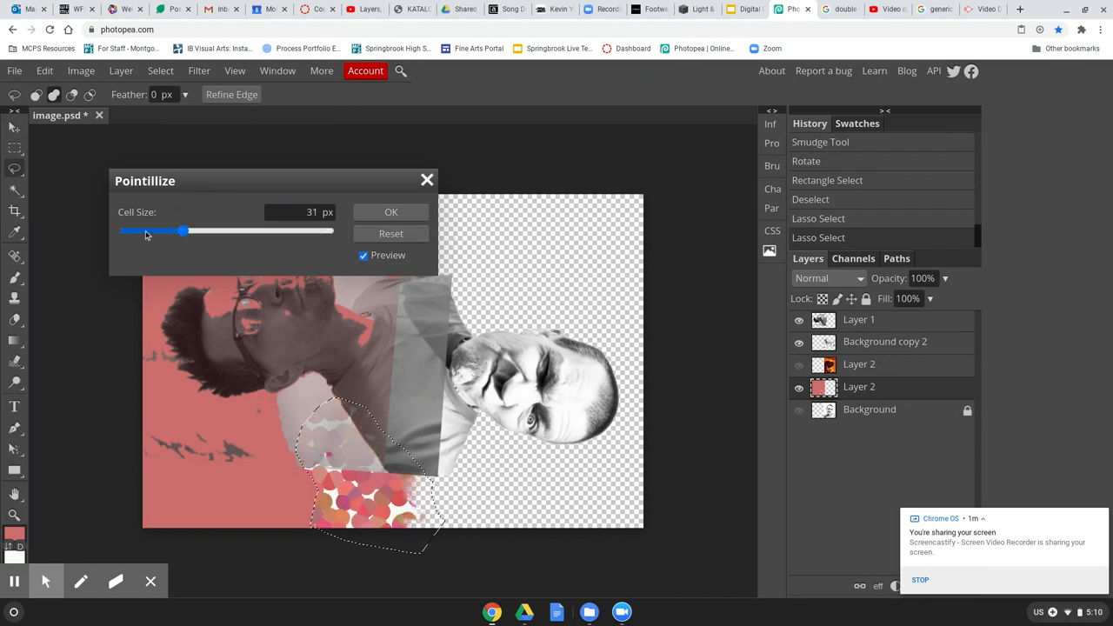
drag(183, 230, 147, 230)
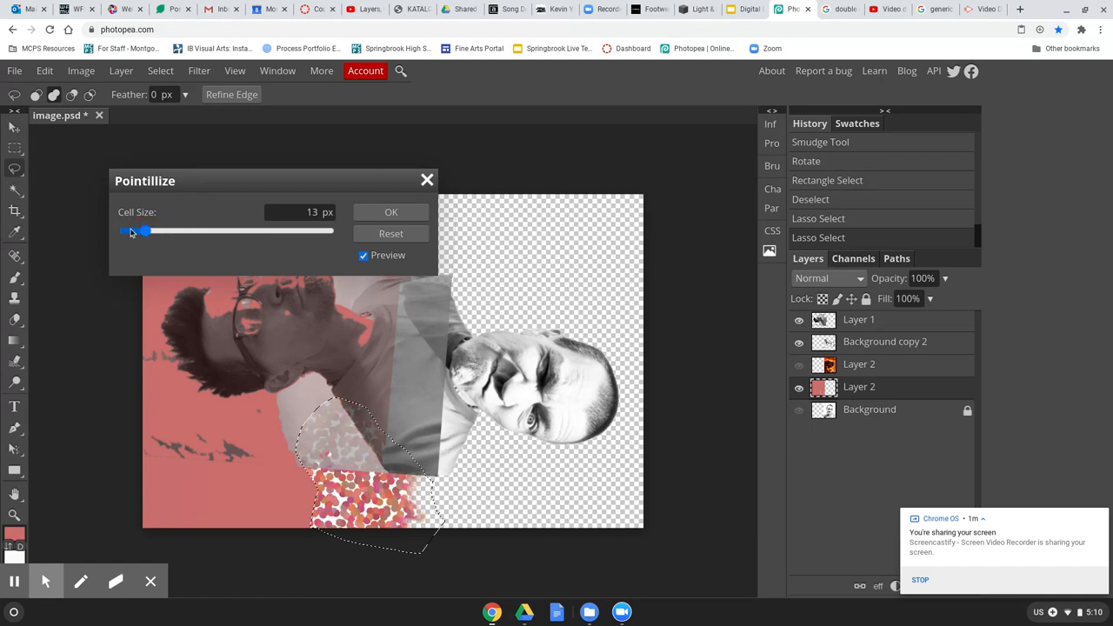
drag(146, 230, 129, 230)
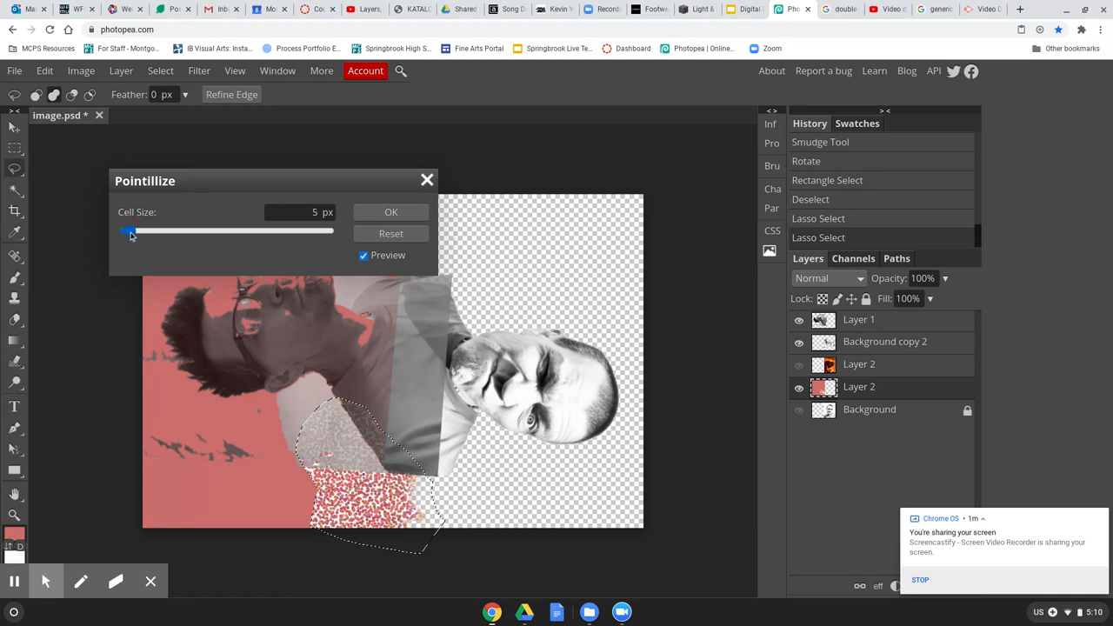
drag(129, 230, 142, 229)
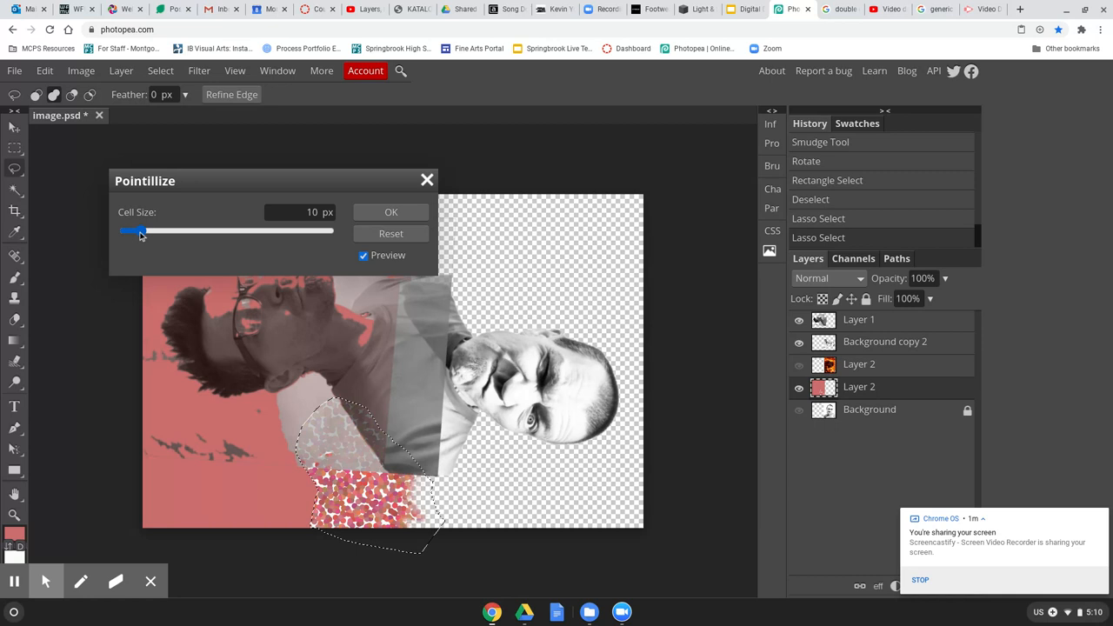
click(389, 212)
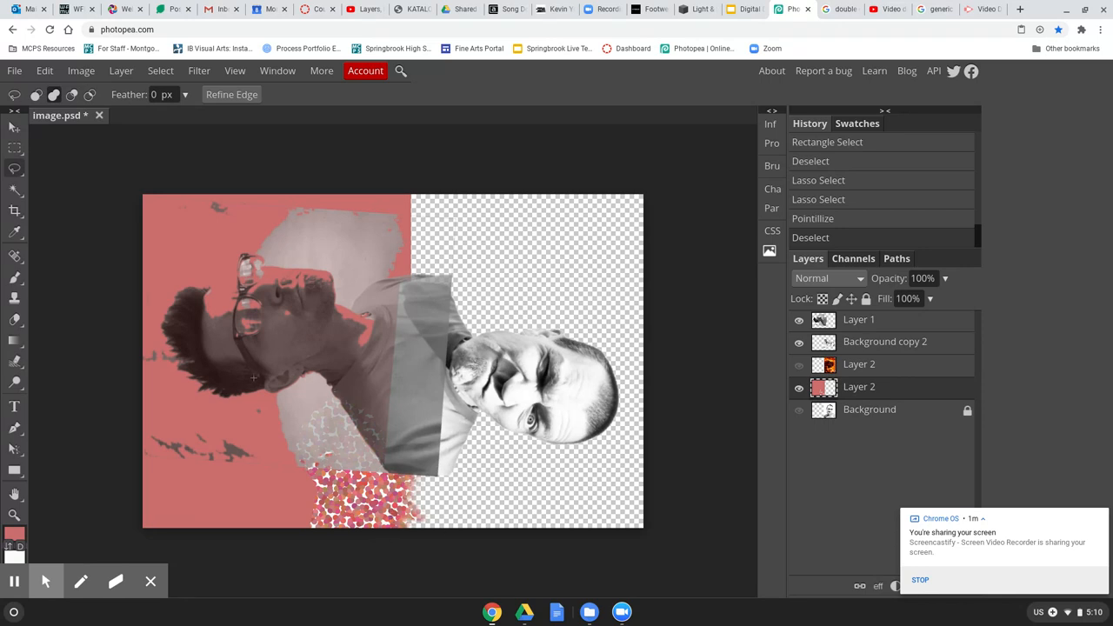
mouse_move(226, 344)
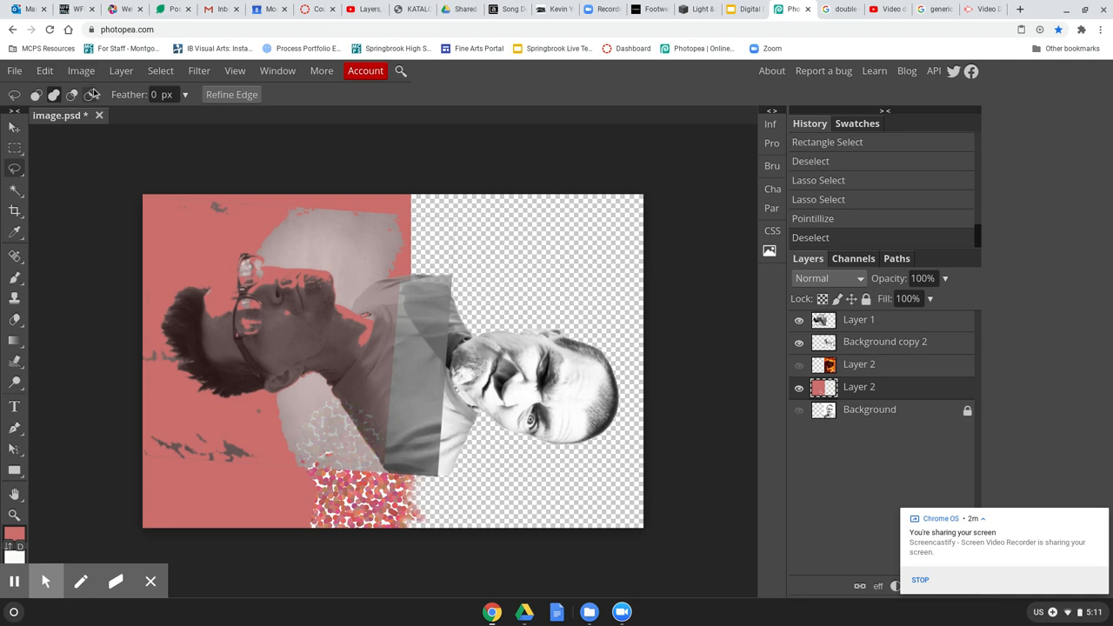
click(80, 69)
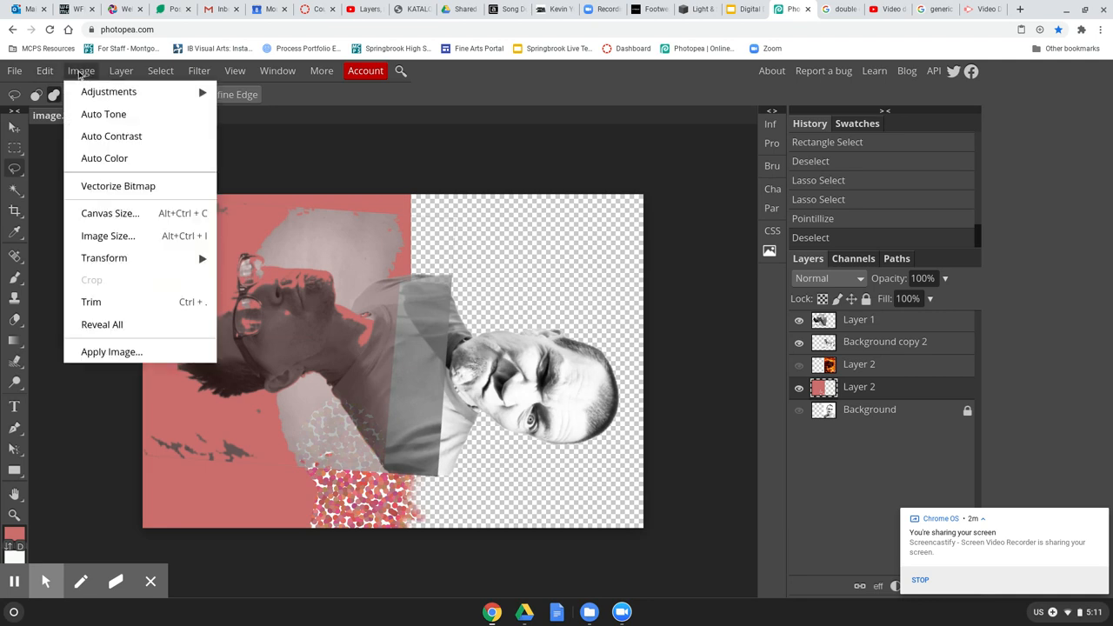
mouse_move(108, 91)
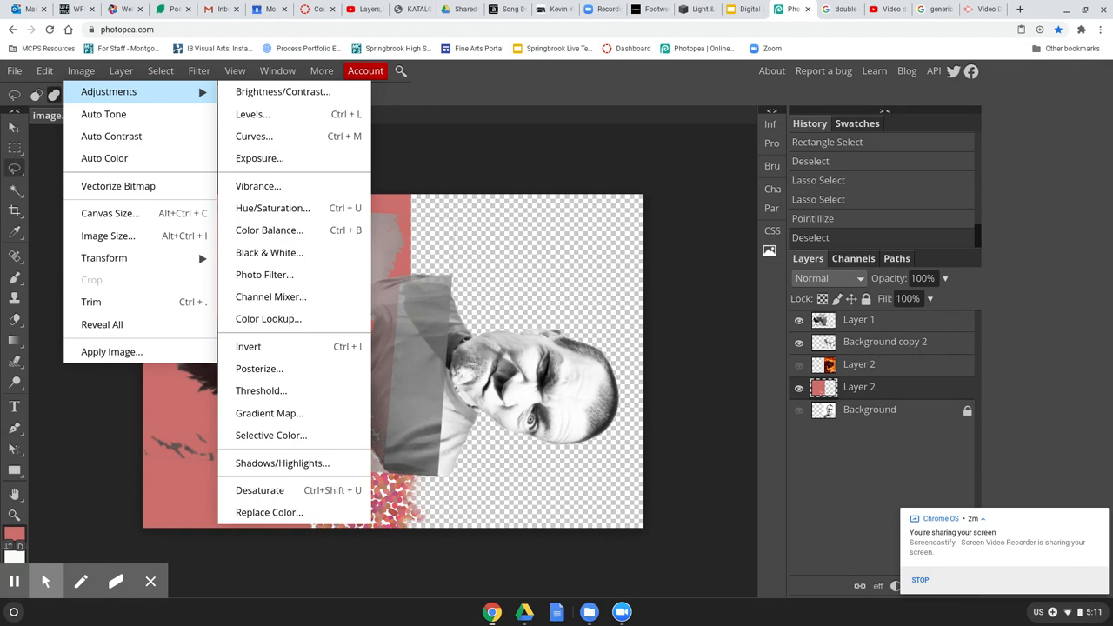
mouse_move(281, 90)
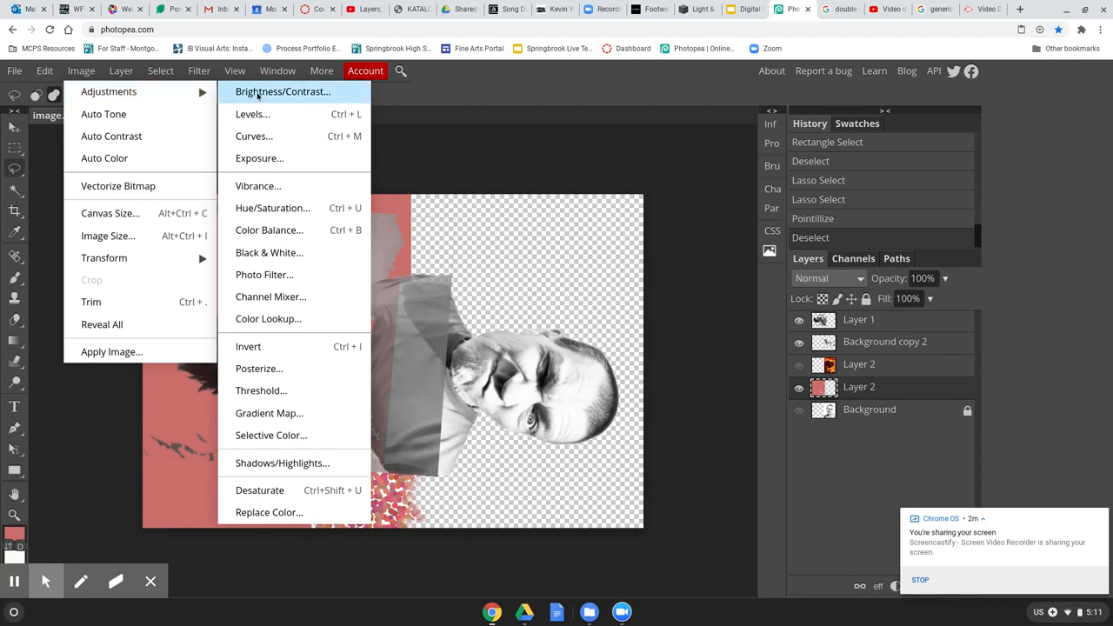
mouse_move(268, 252)
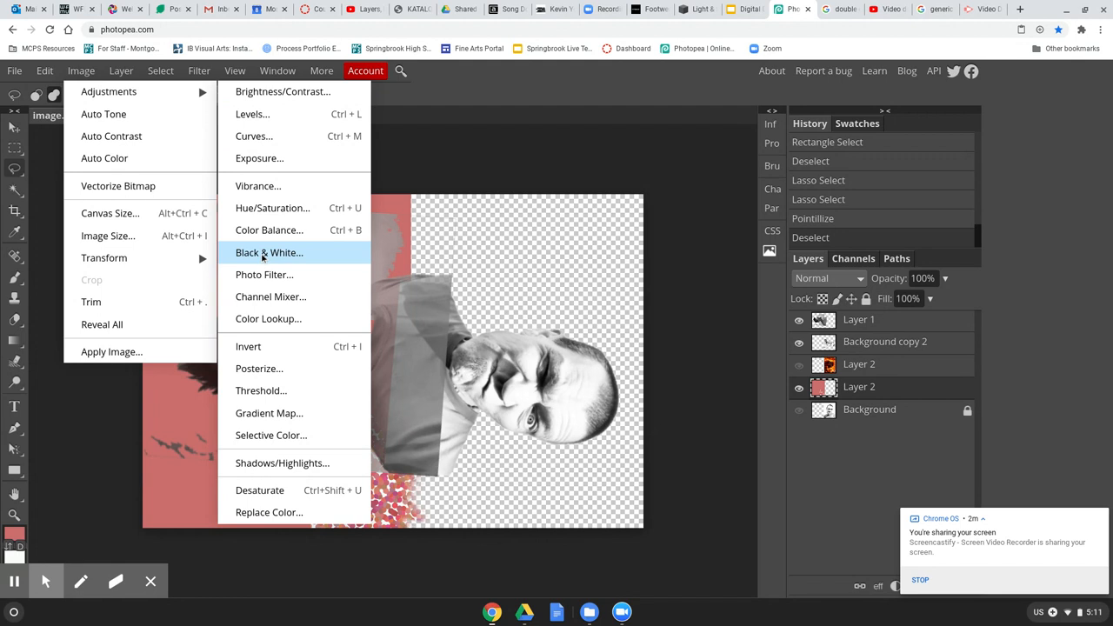
mouse_move(264, 259)
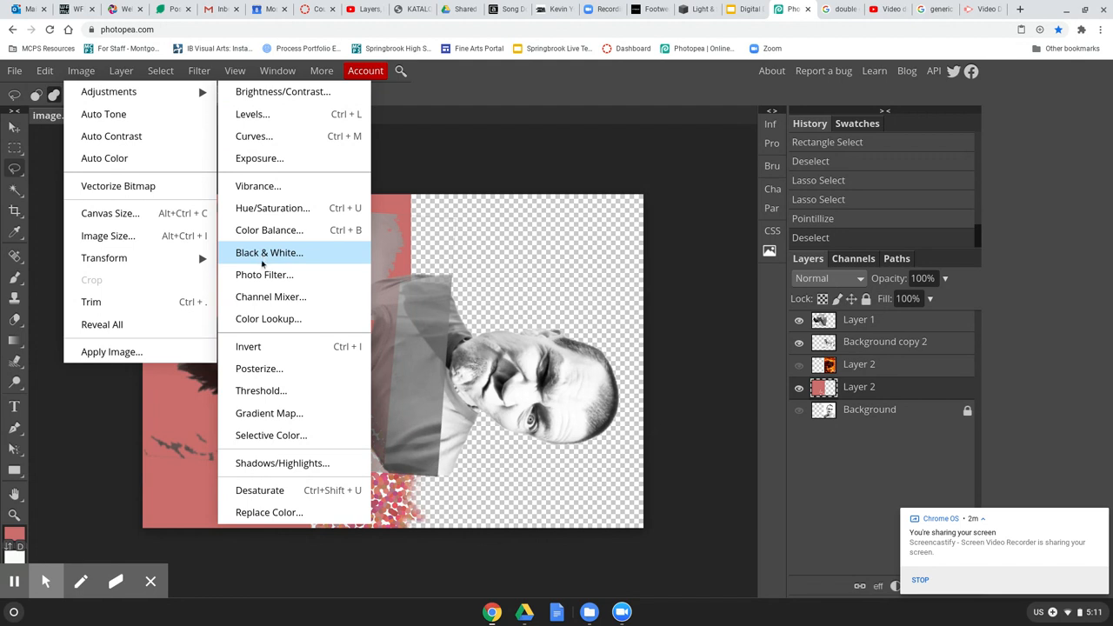
mouse_move(264, 274)
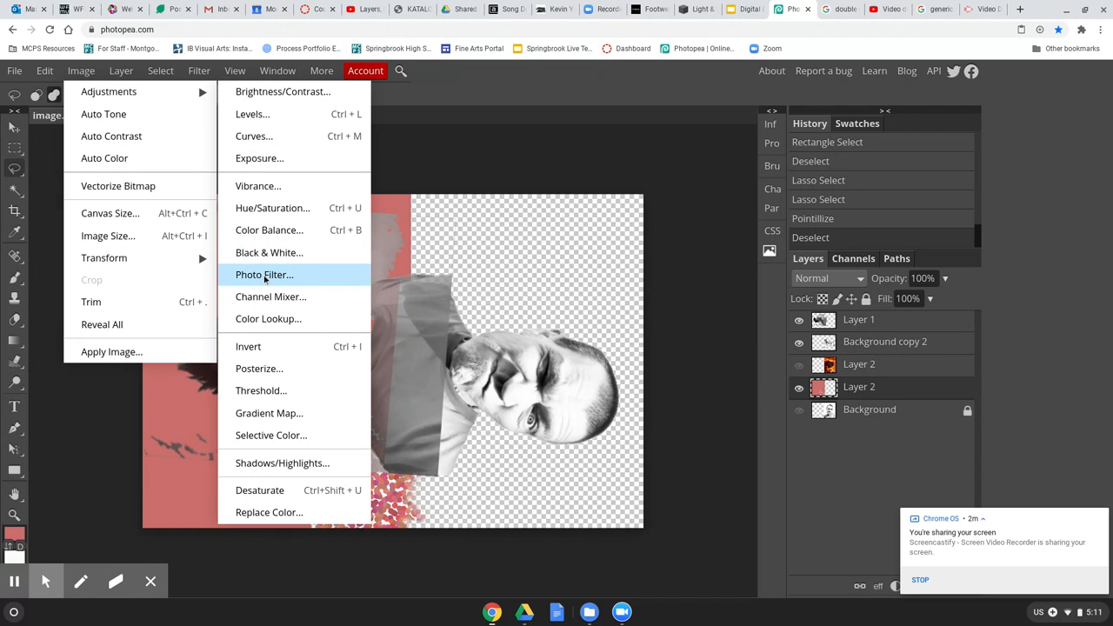
click(80, 70)
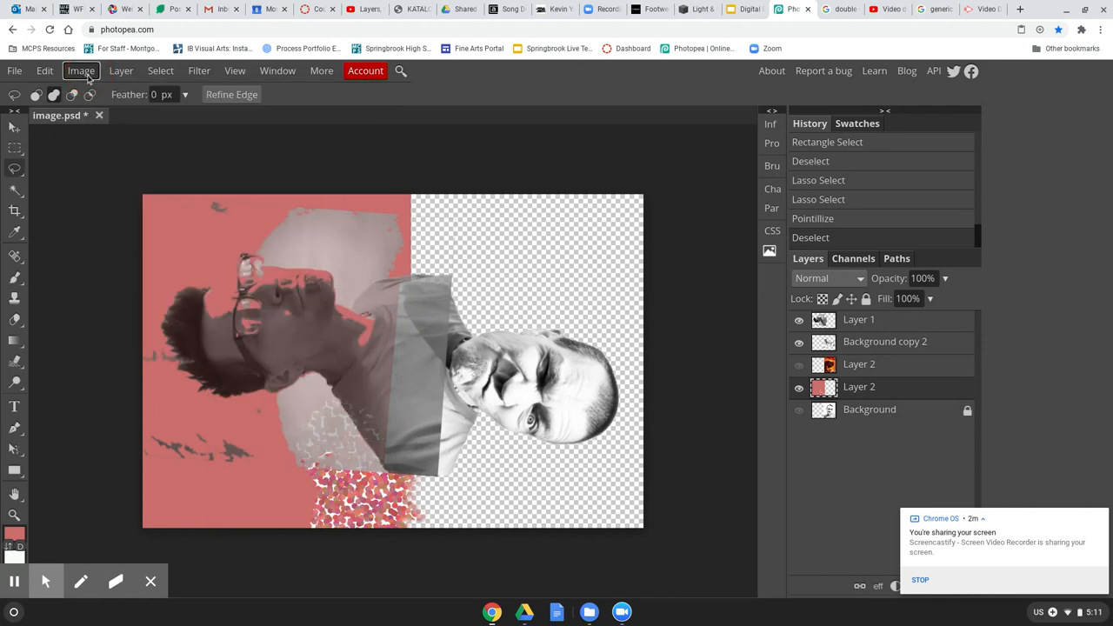
click(80, 69)
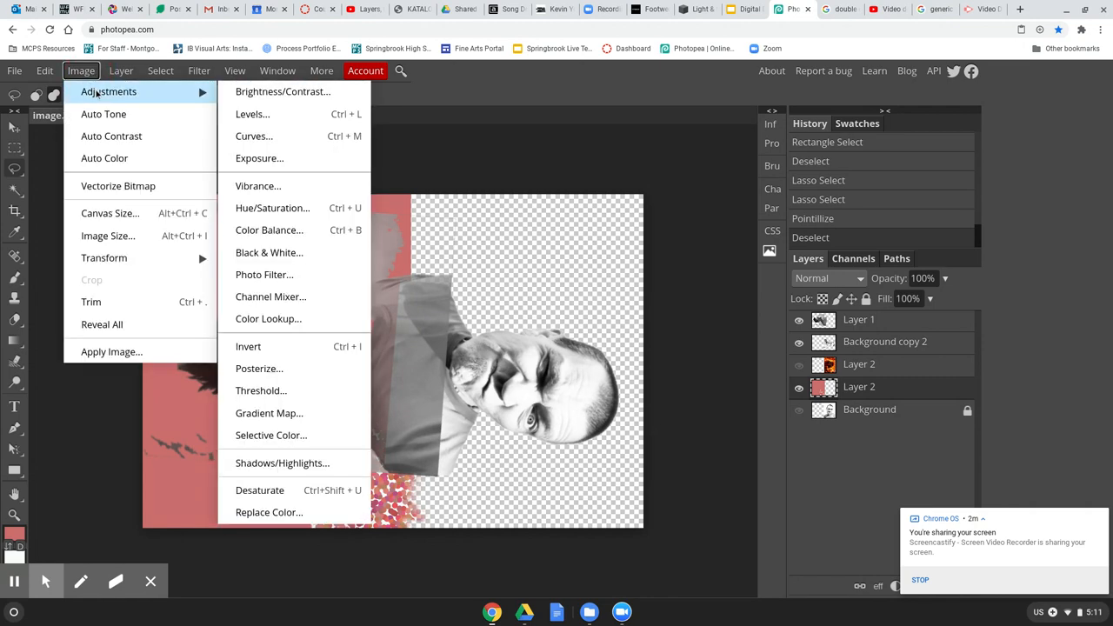
mouse_move(264, 274)
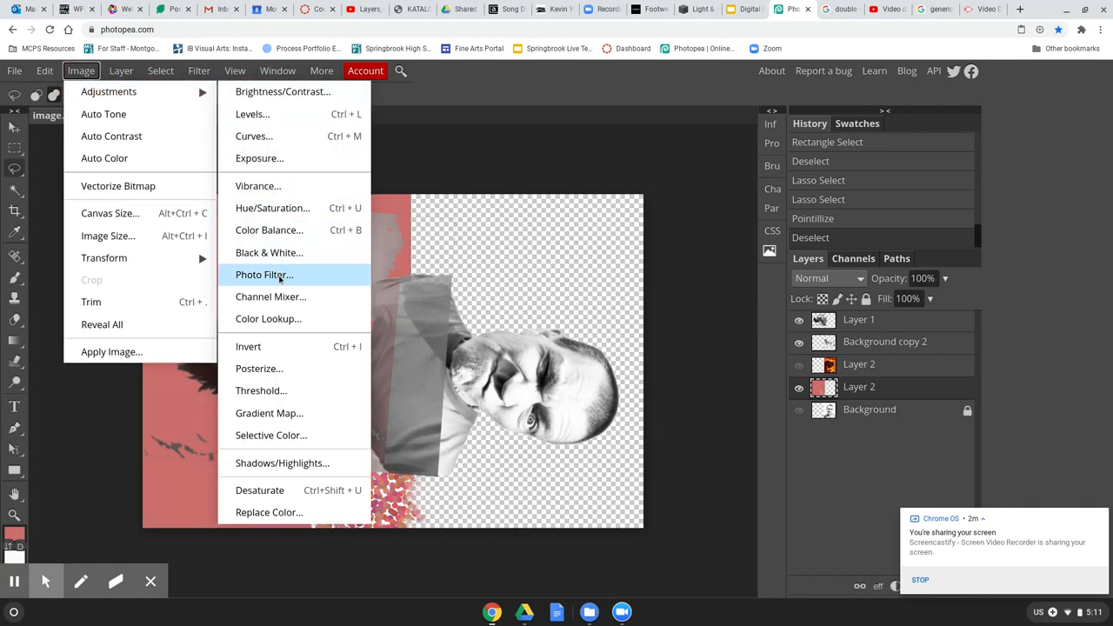
click(264, 275)
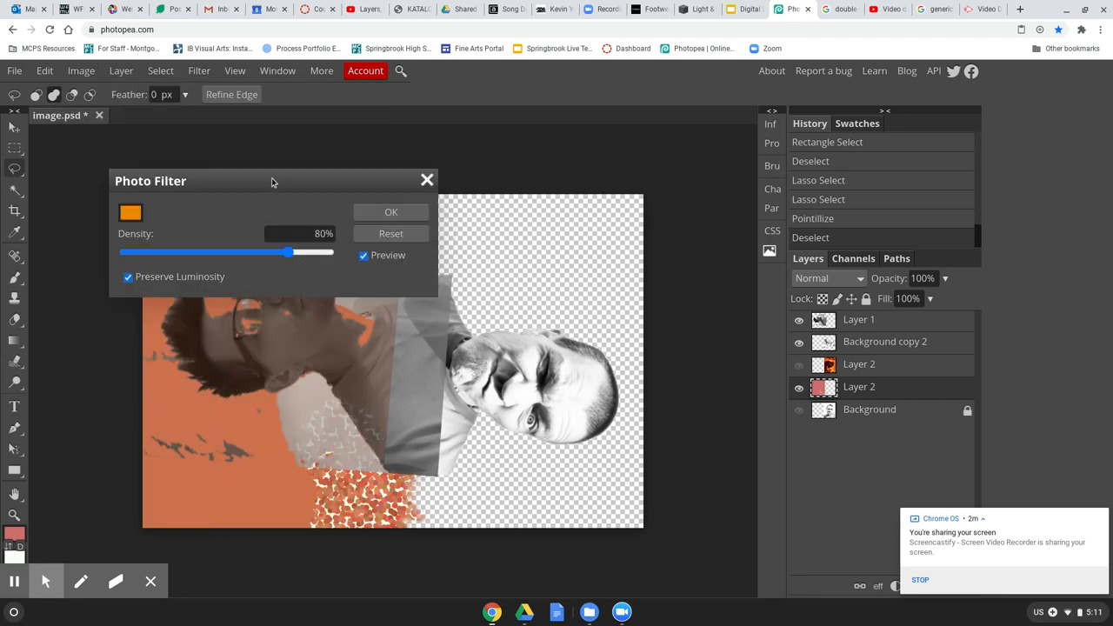
mouse_move(889, 419)
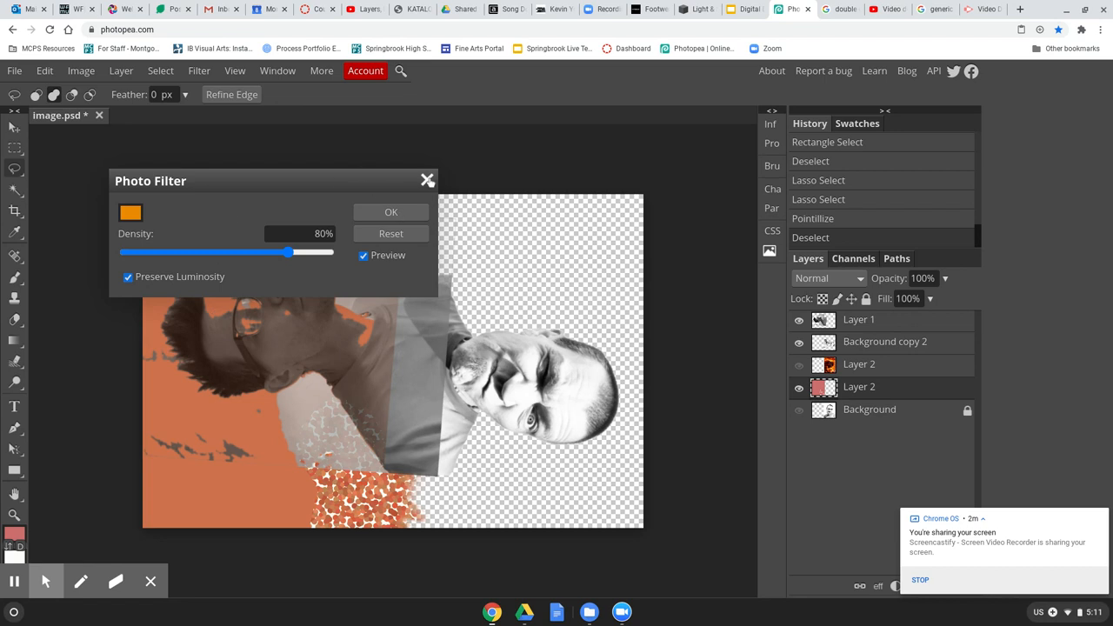
click(390, 213)
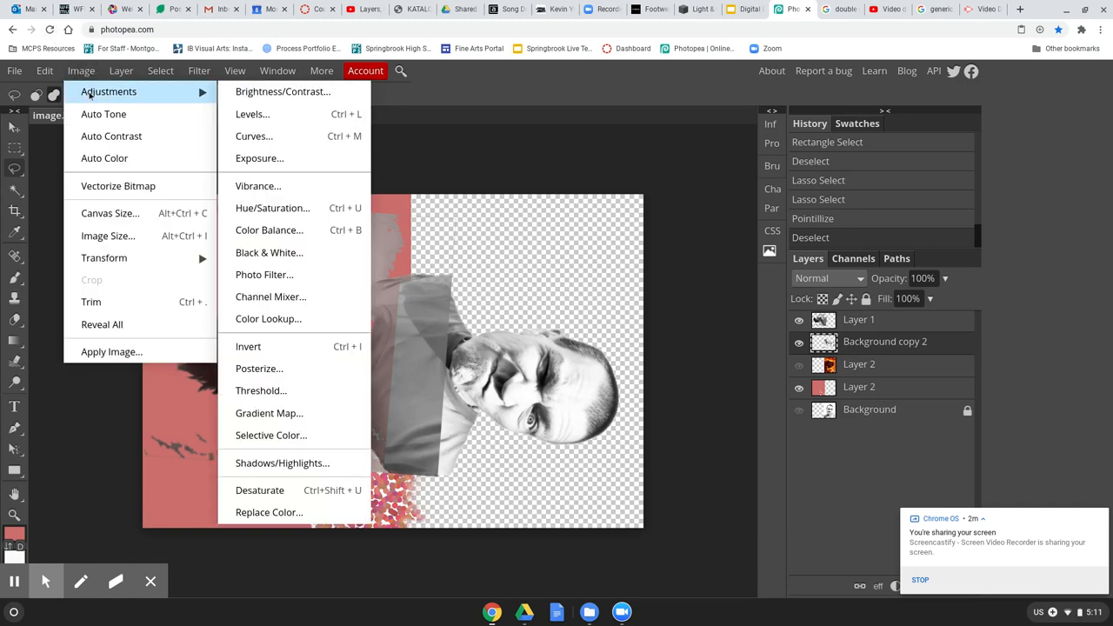
Step: Start a Photo Filter on the Background copy 2 layer, previewing an orange tint
click(265, 275)
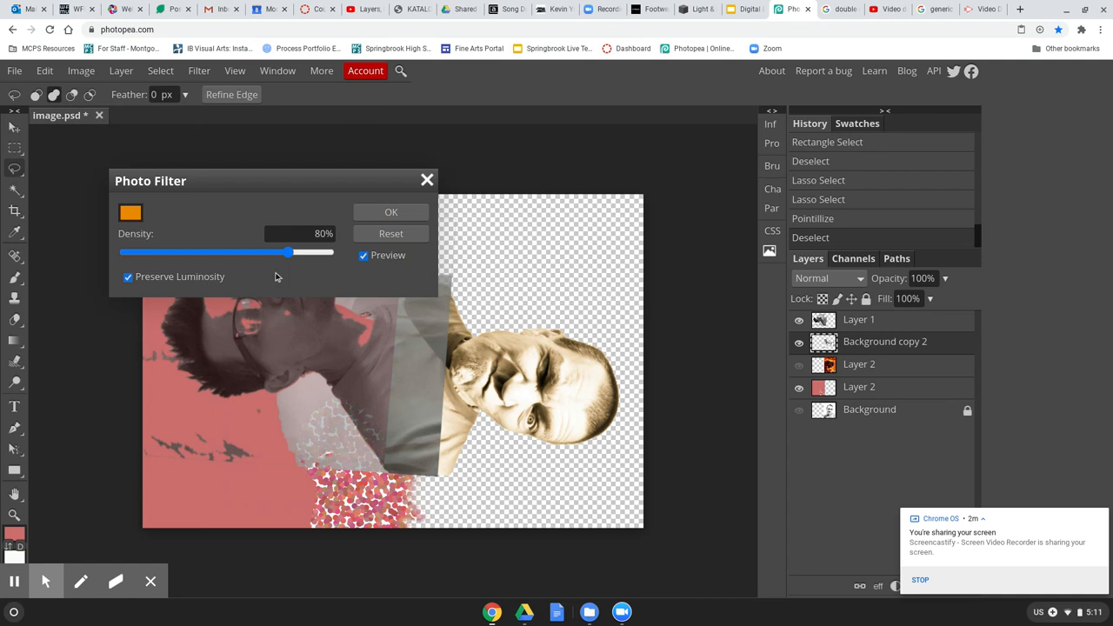
mouse_move(574, 386)
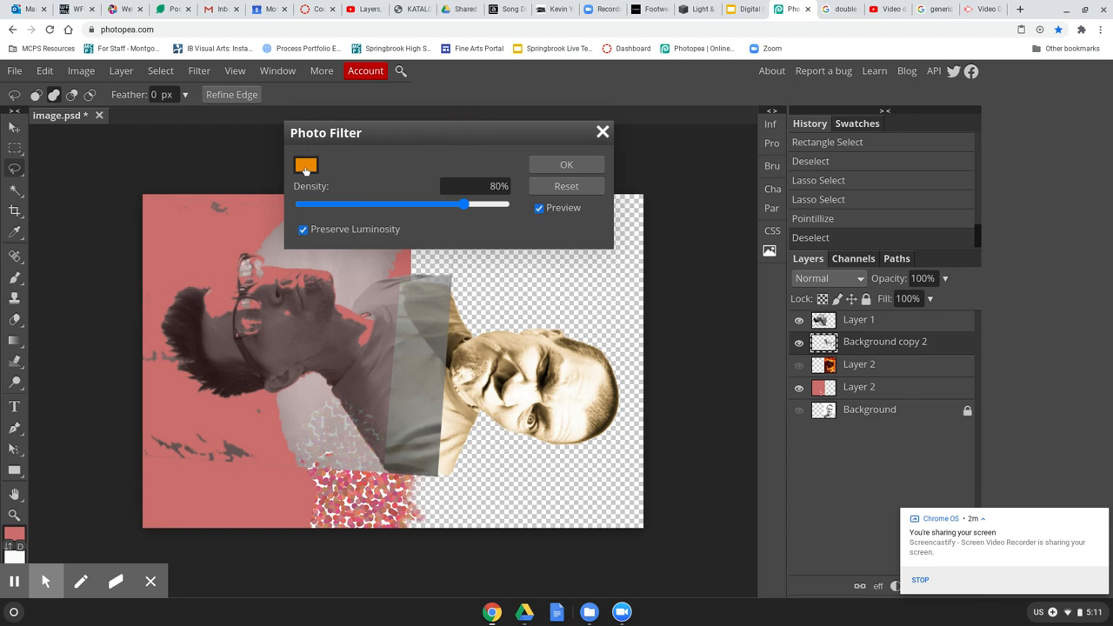
Step: Pick a teal-green in the Color Picker as the filter colour instead of orange
click(306, 165)
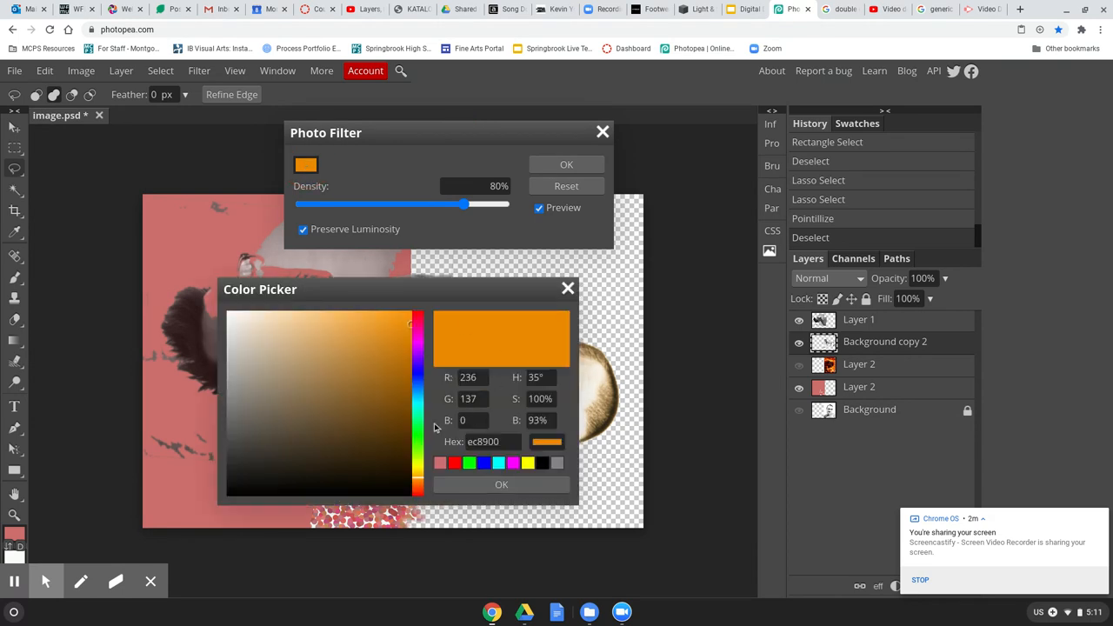
click(421, 386)
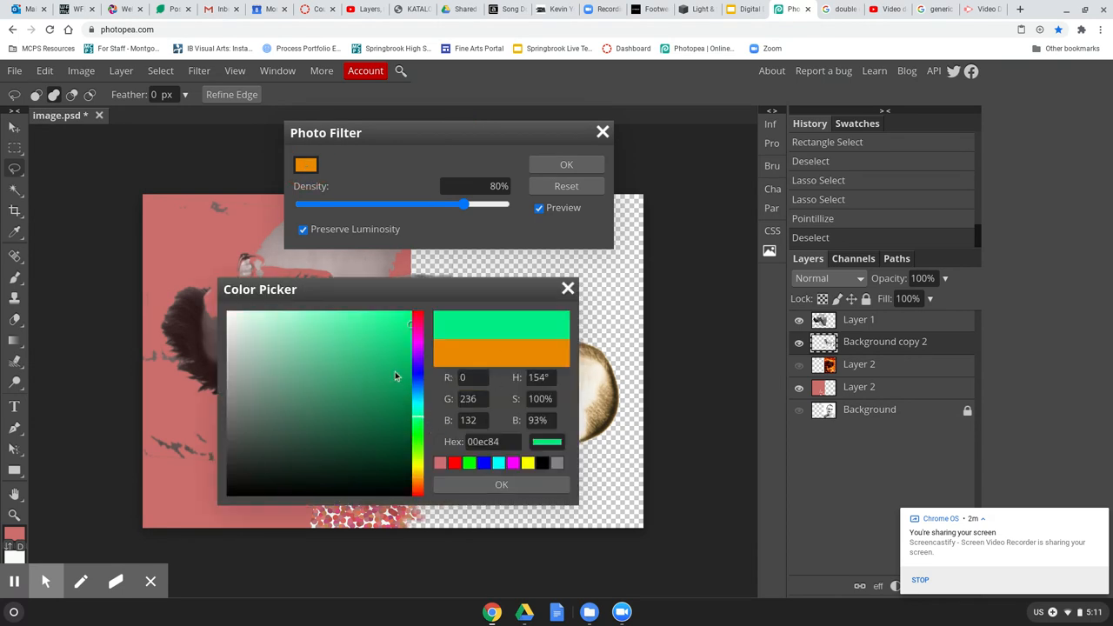
click(390, 391)
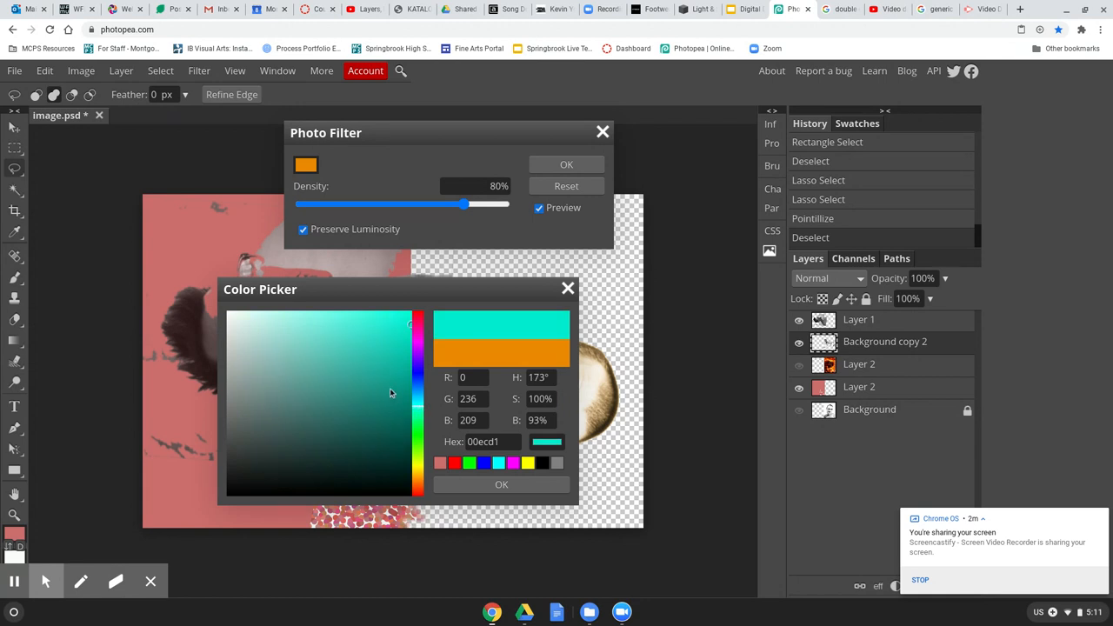
click(383, 380)
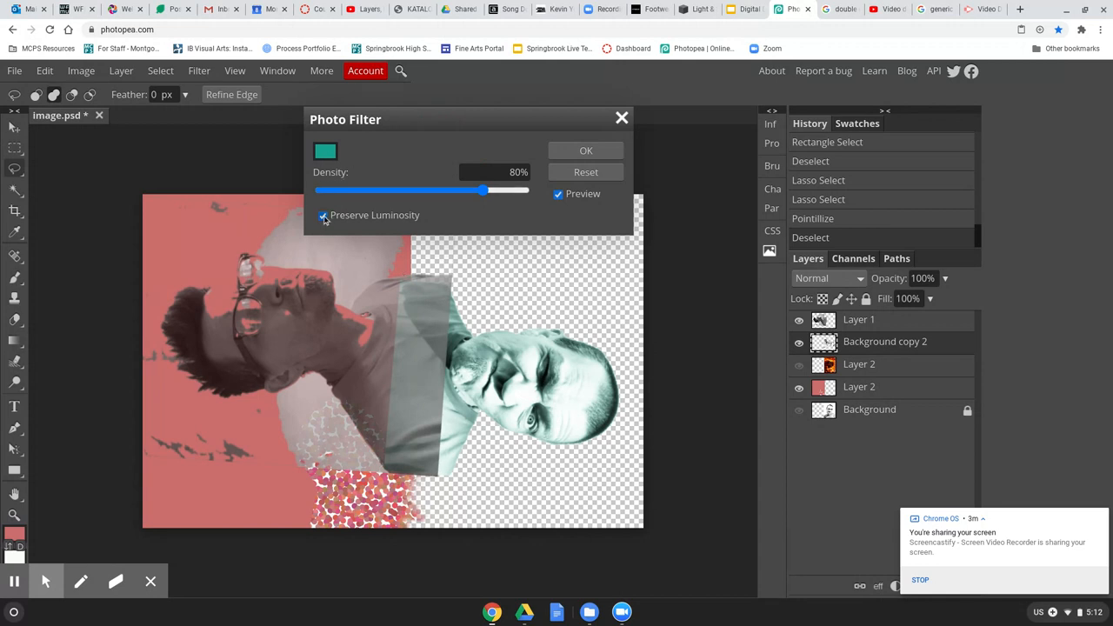
Step: Compare Preserve Luminosity on and off, leaving it unchecked for a saturated teal tint
click(324, 216)
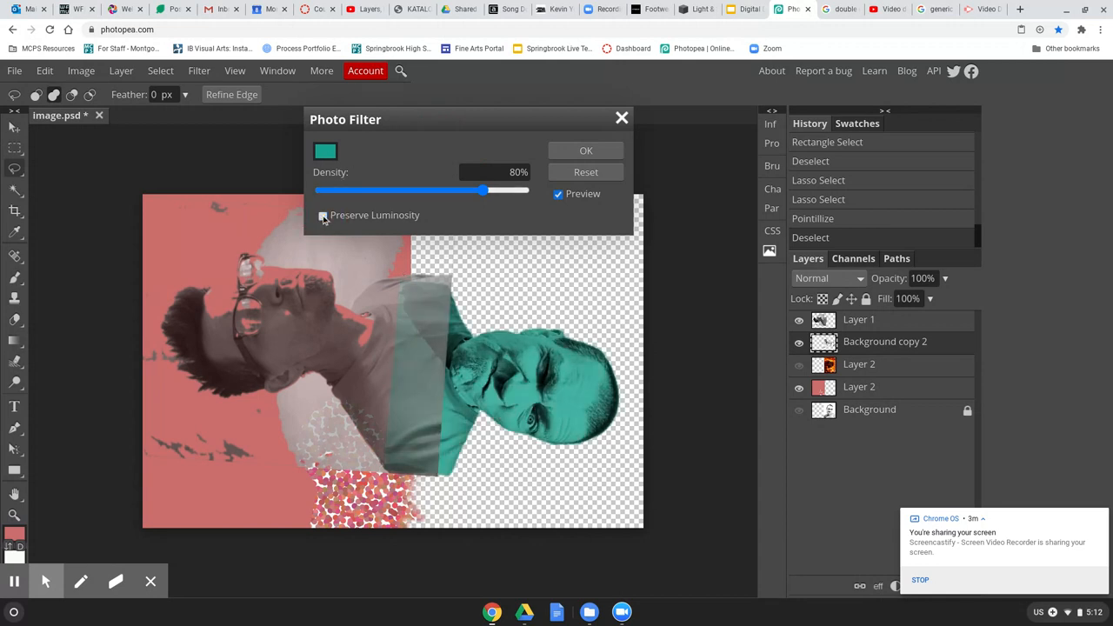
click(324, 216)
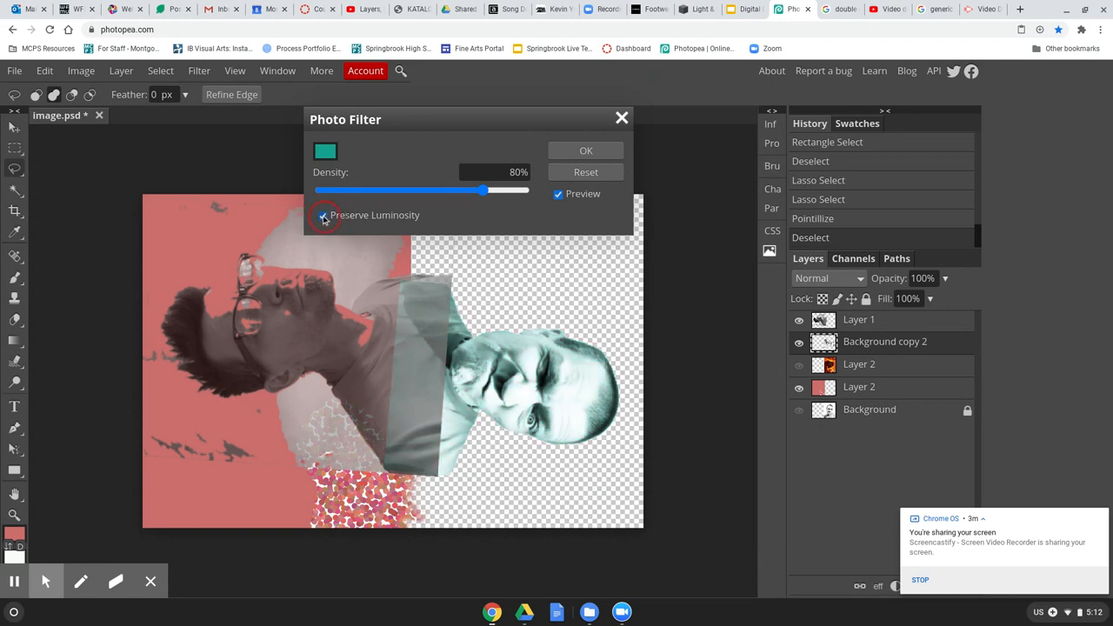
click(324, 215)
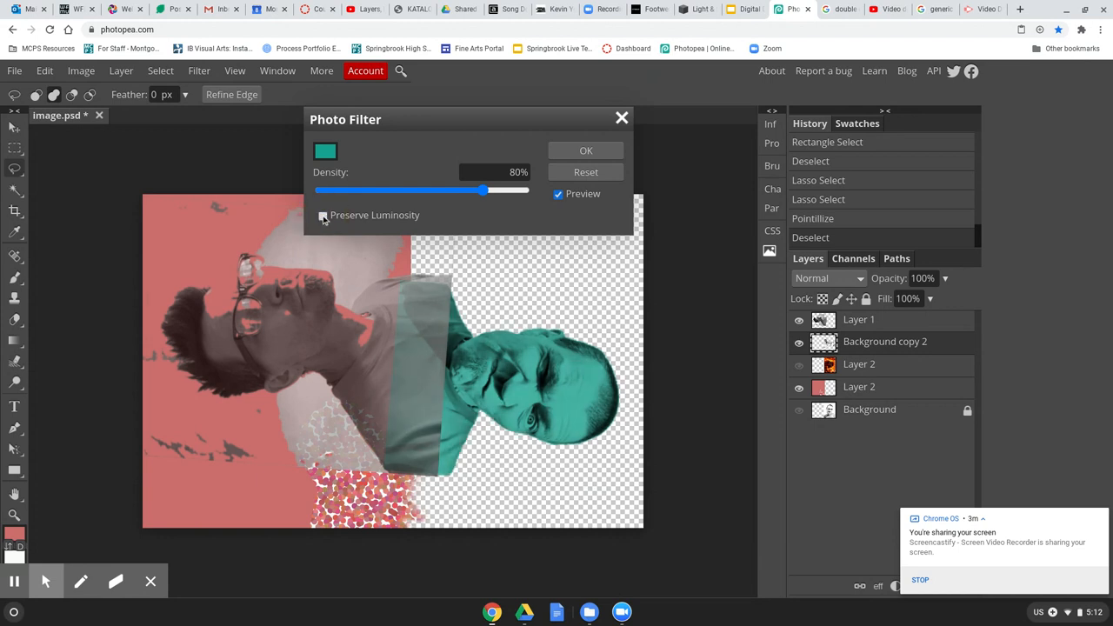
click(323, 216)
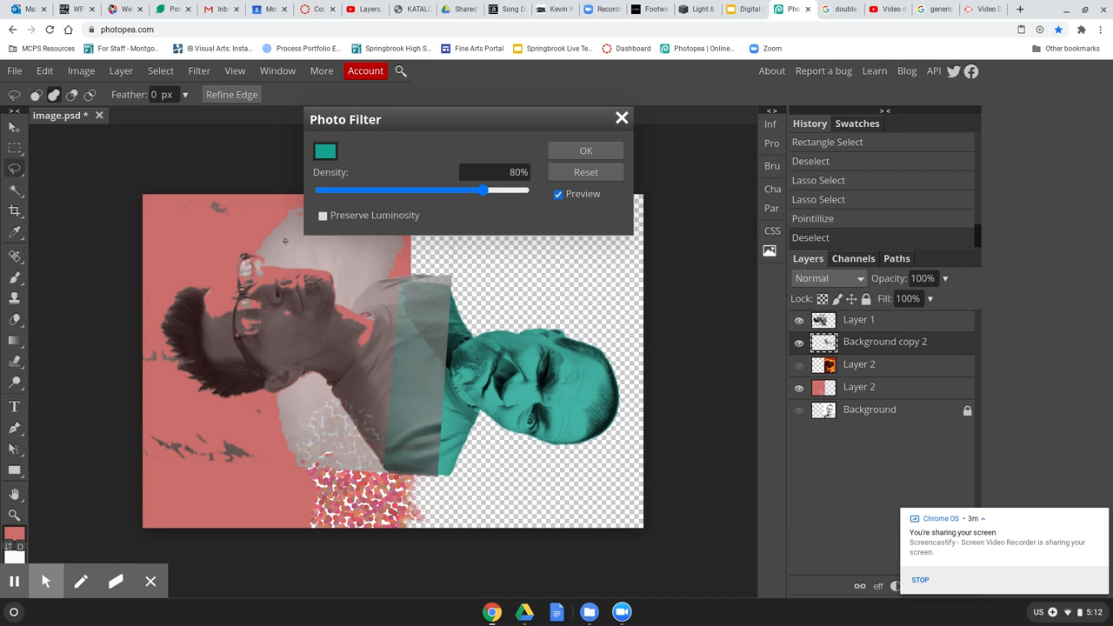
mouse_move(532, 419)
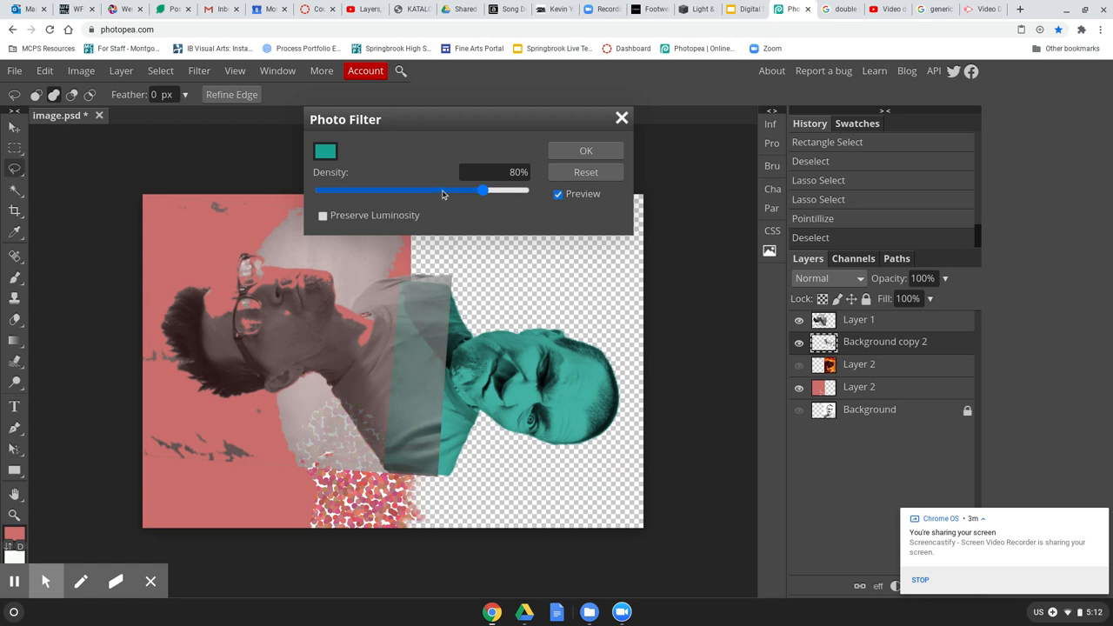
Step: Ease the filter density down through 39% and 45% to settle at 56%
drag(483, 189, 438, 190)
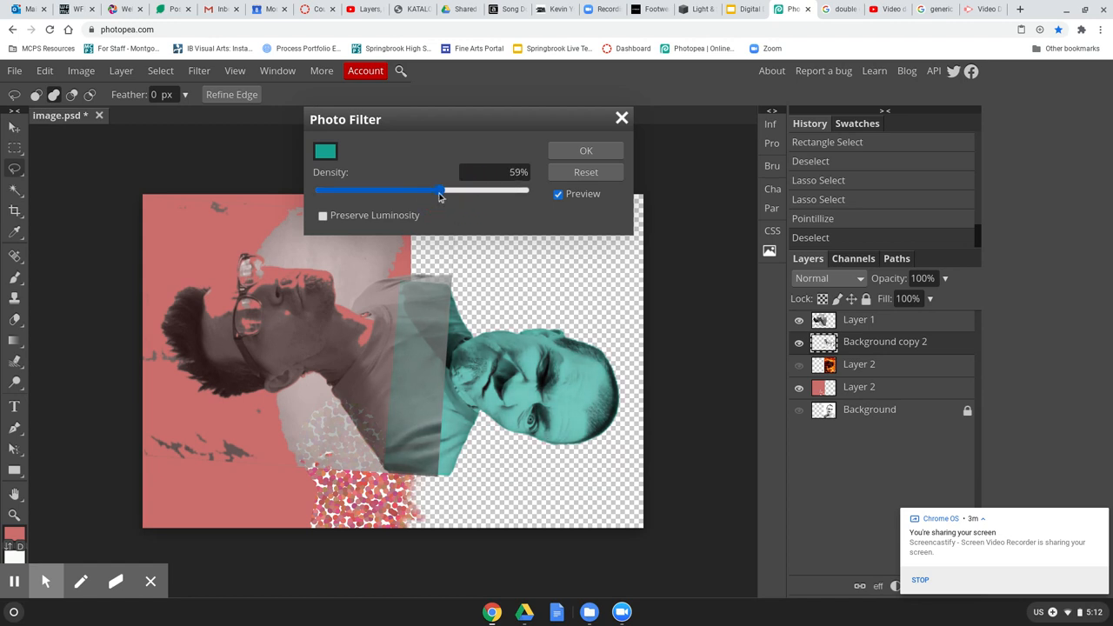
drag(438, 190, 398, 190)
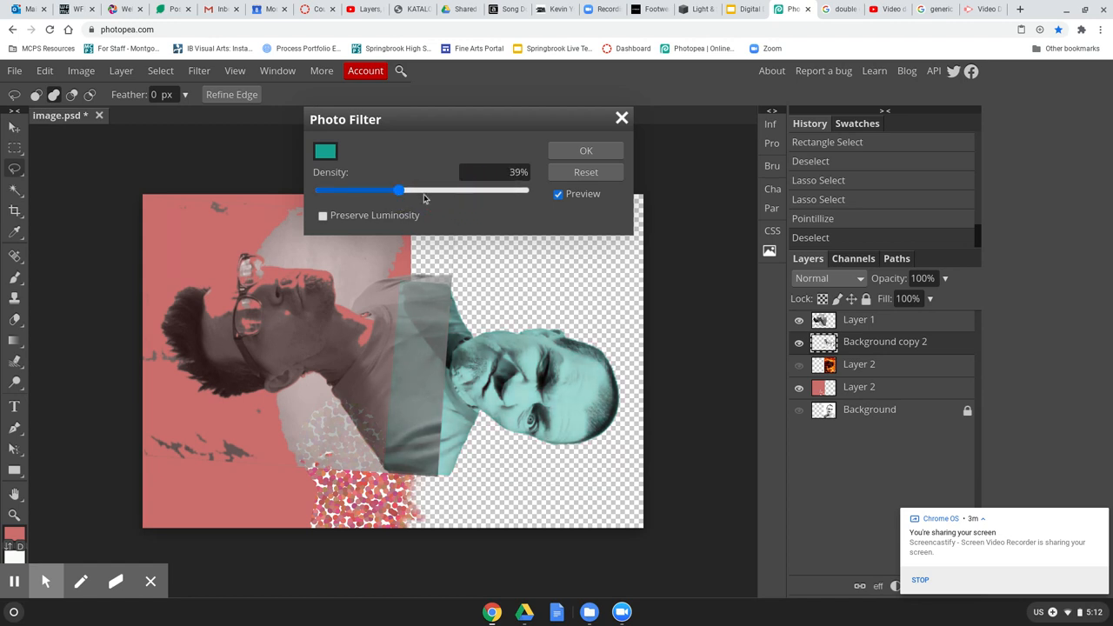
drag(398, 190, 414, 190)
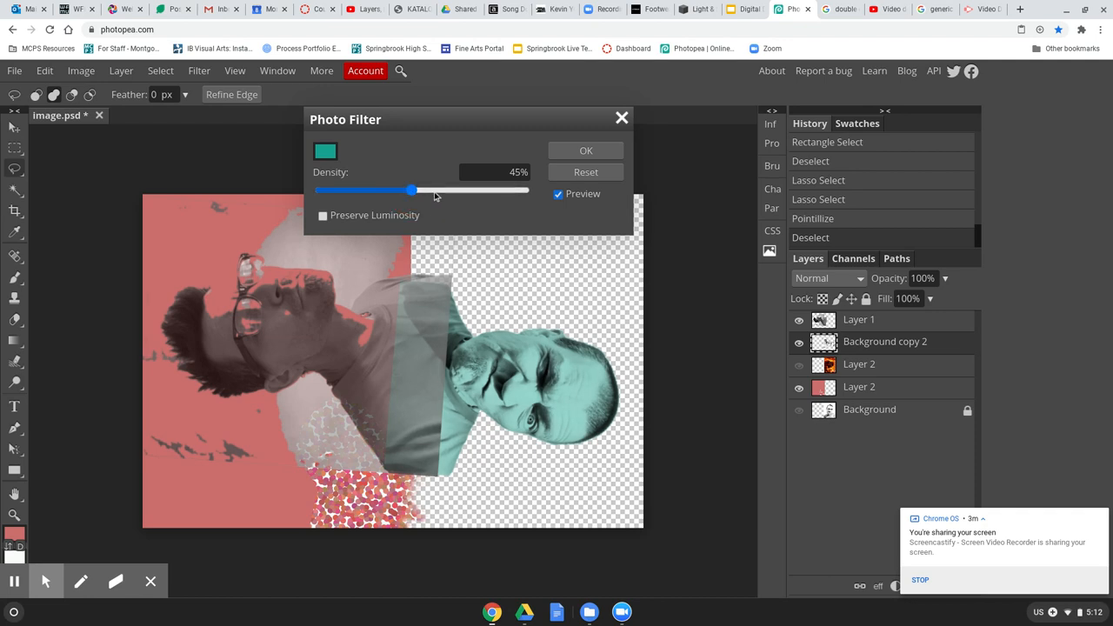
drag(414, 189, 437, 189)
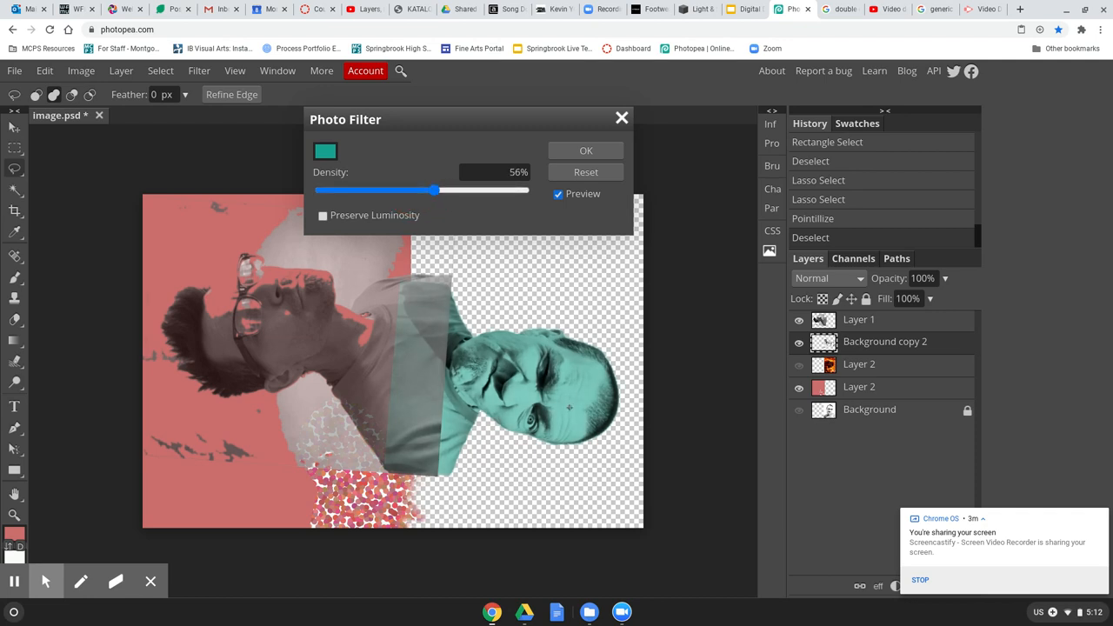
Step: Recompare Preserve Luminosity at 56% density and leave it unchecked
click(323, 216)
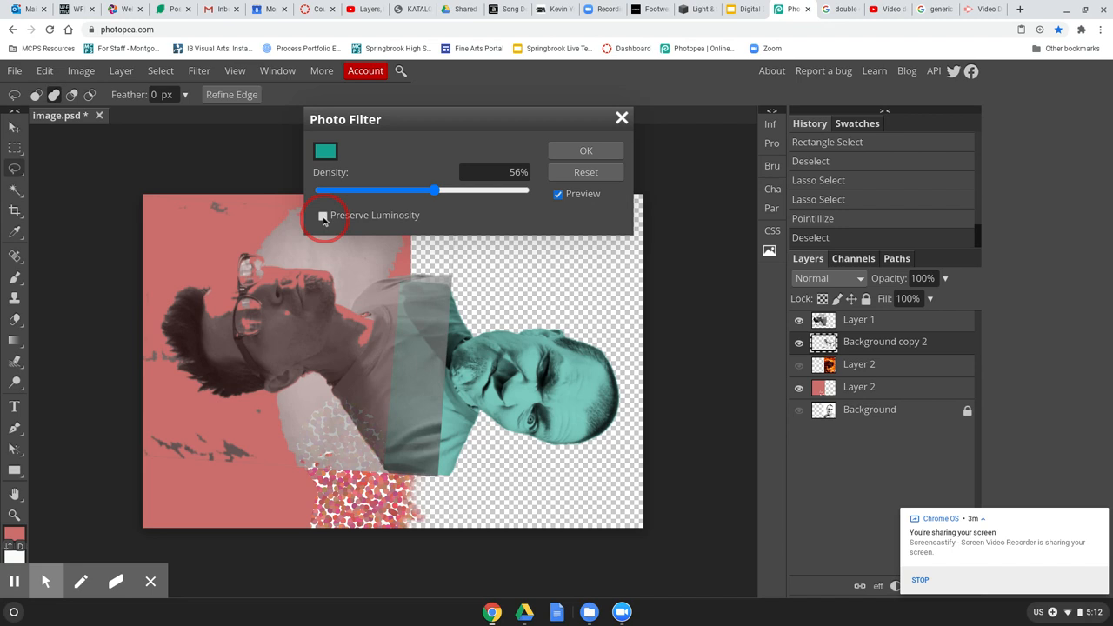
click(323, 216)
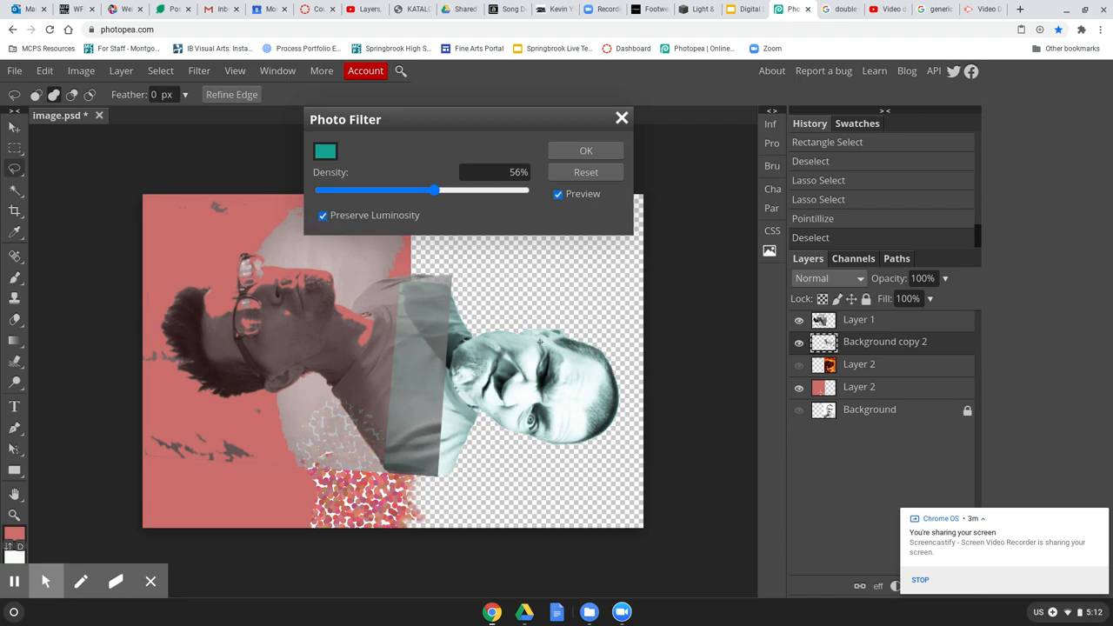
click(324, 216)
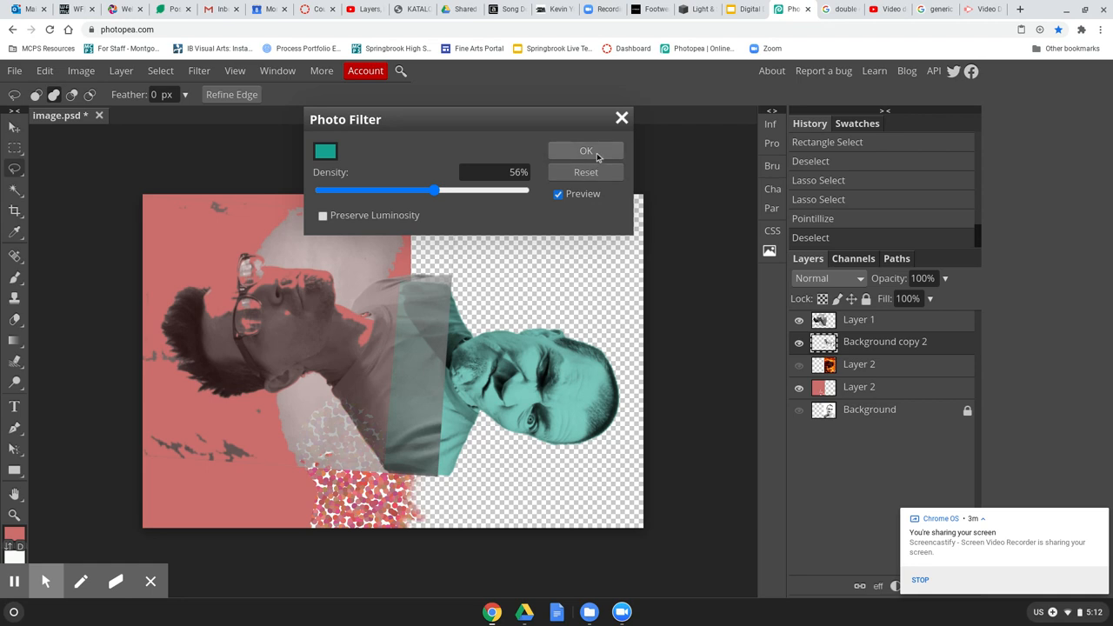
Step: Confirm the teal Photo Filter at 56% density on the bald man's layer
click(586, 150)
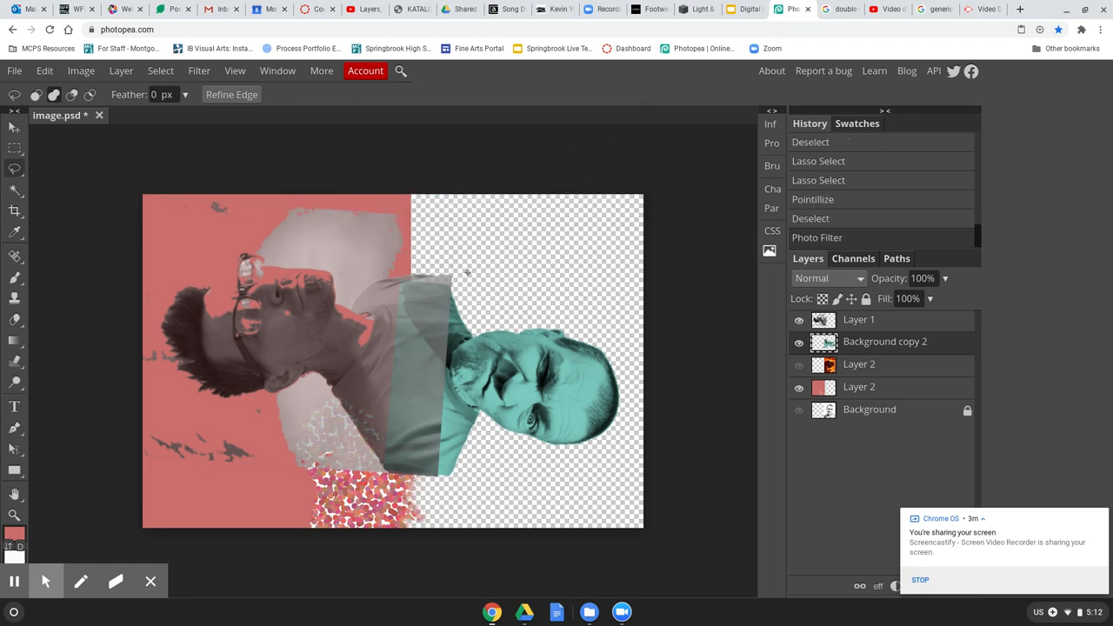
mouse_move(80, 71)
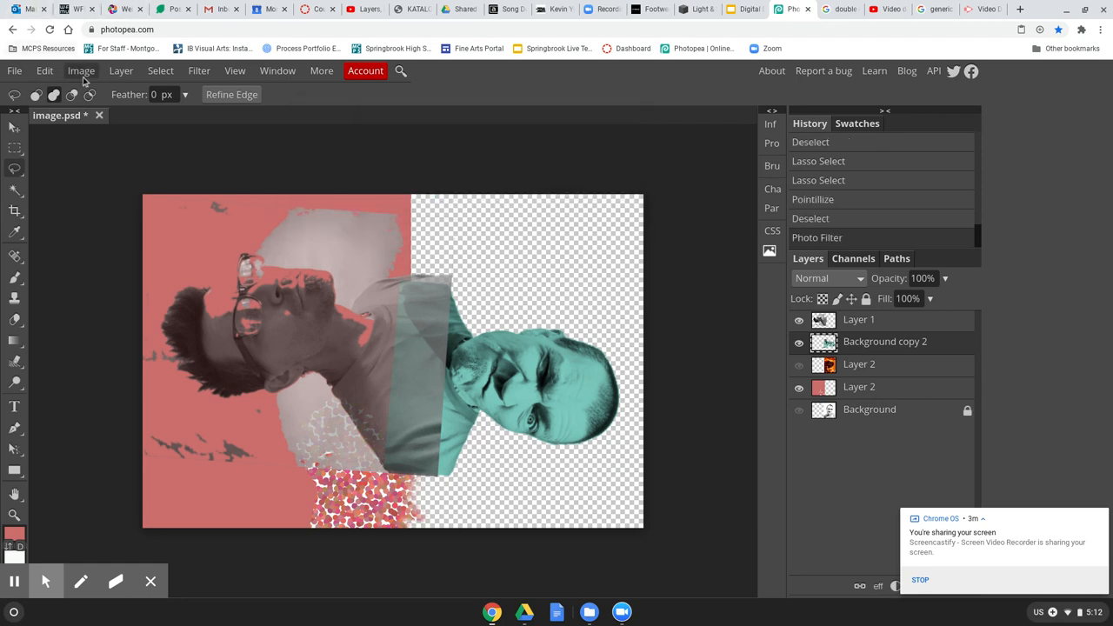
click(80, 69)
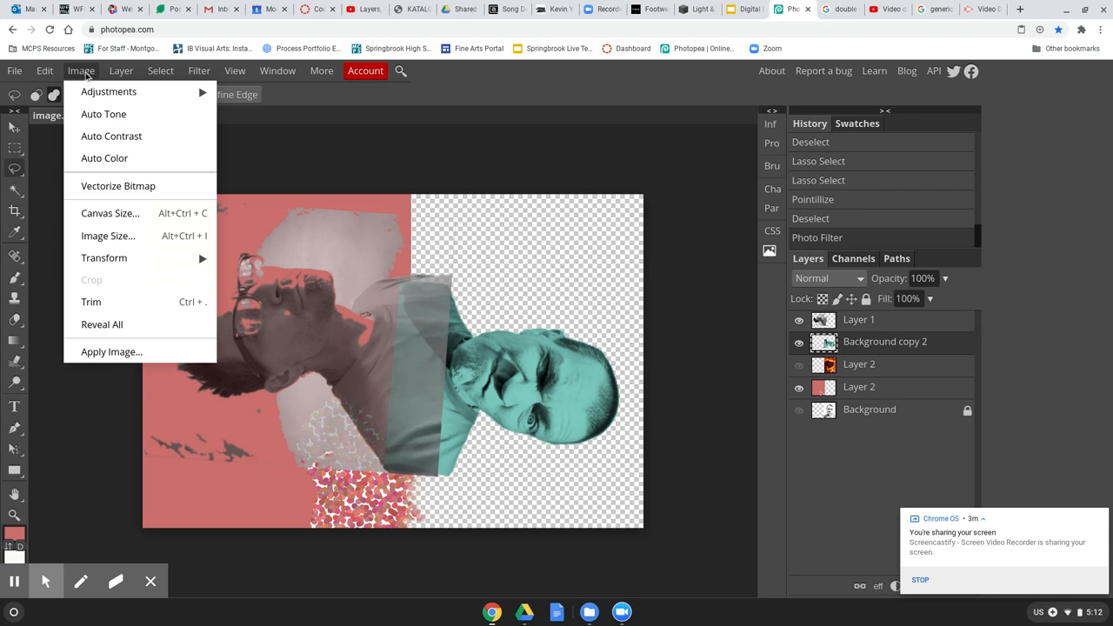